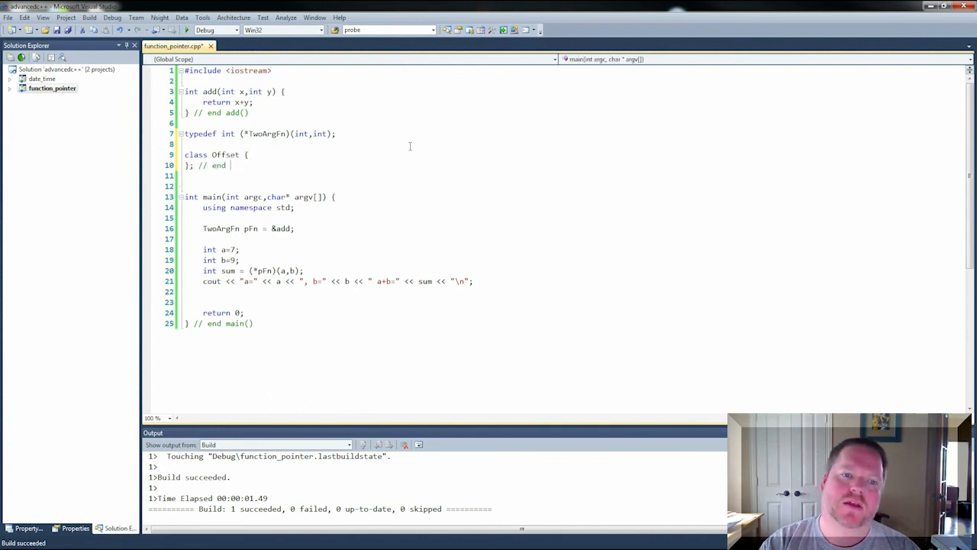
# Define class Offset with int m_offset and a public constructor Offset(int offset) : m_offset(offset)
pyautogui.write('class Offs')
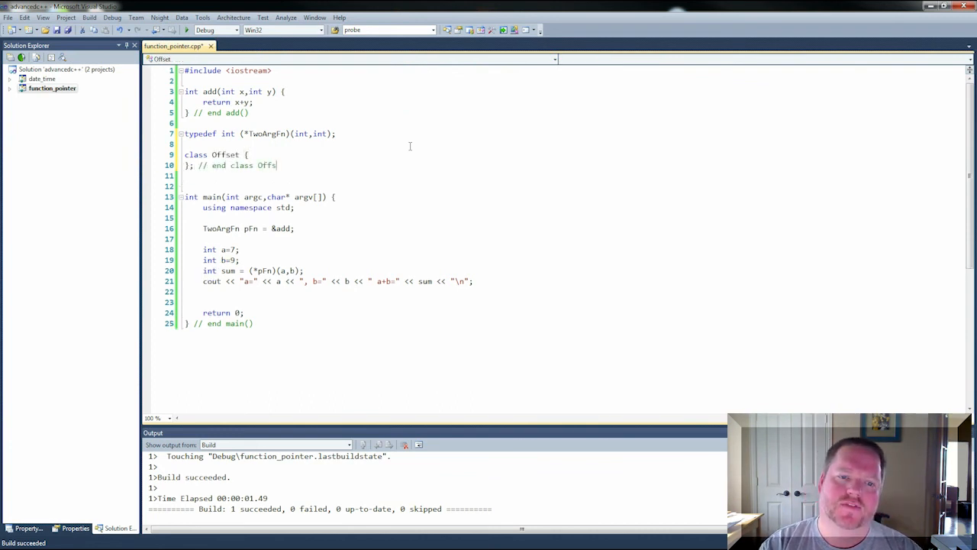
pyautogui.write('int')
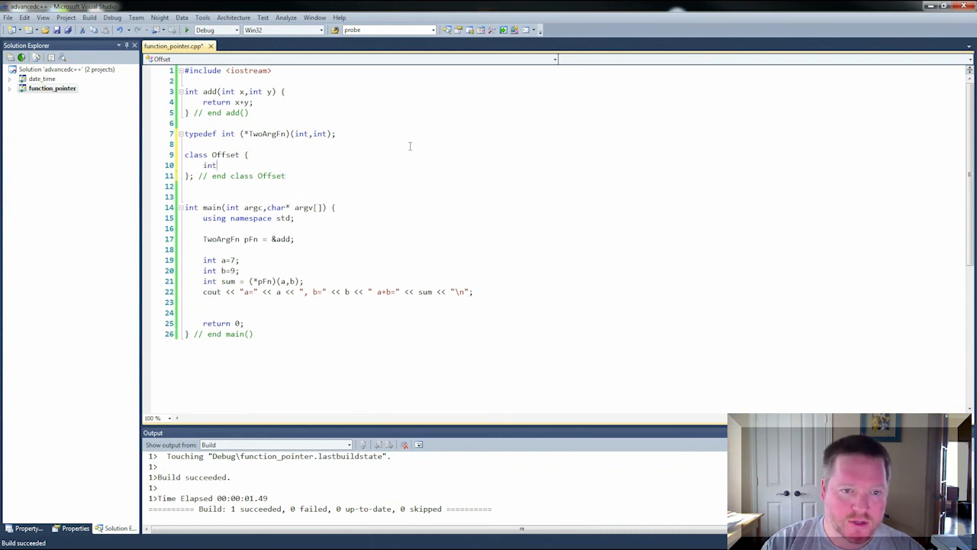
pyautogui.write('m_offset;')
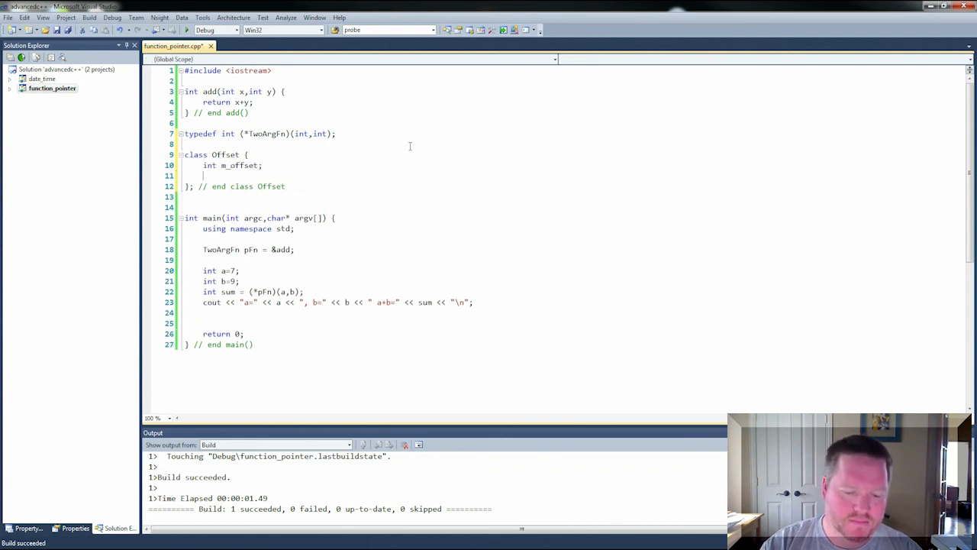
pyautogui.write('public:')
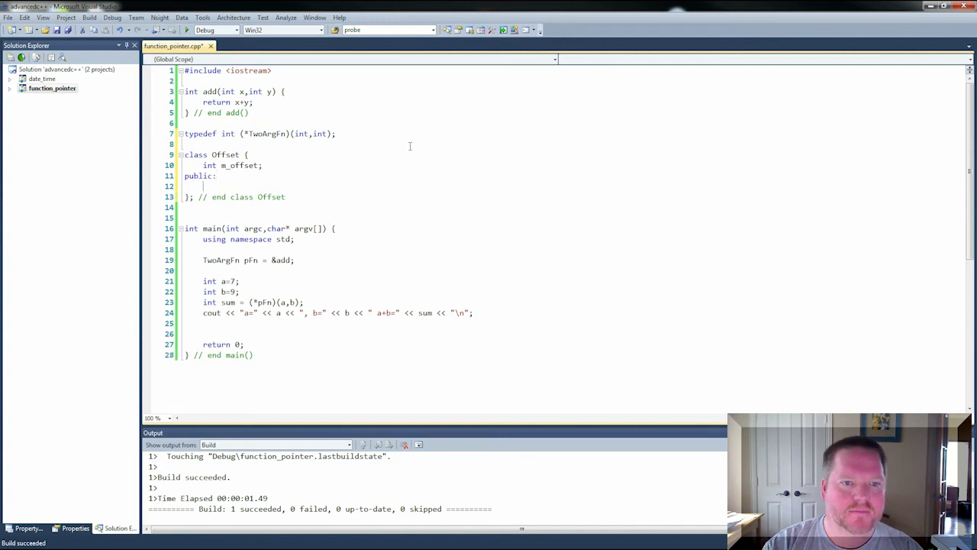
pyautogui.write('Offset(')
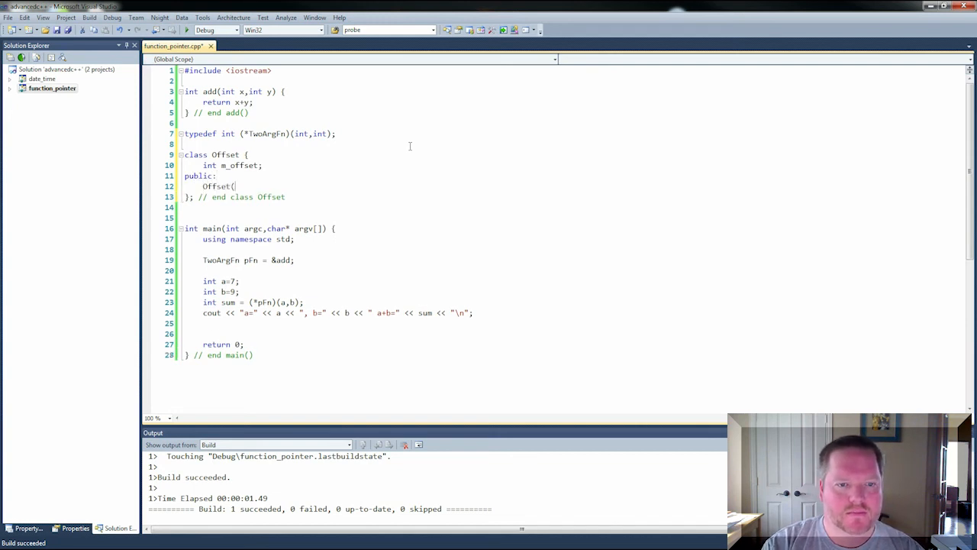
pyautogui.write('int offset) : m_offse')
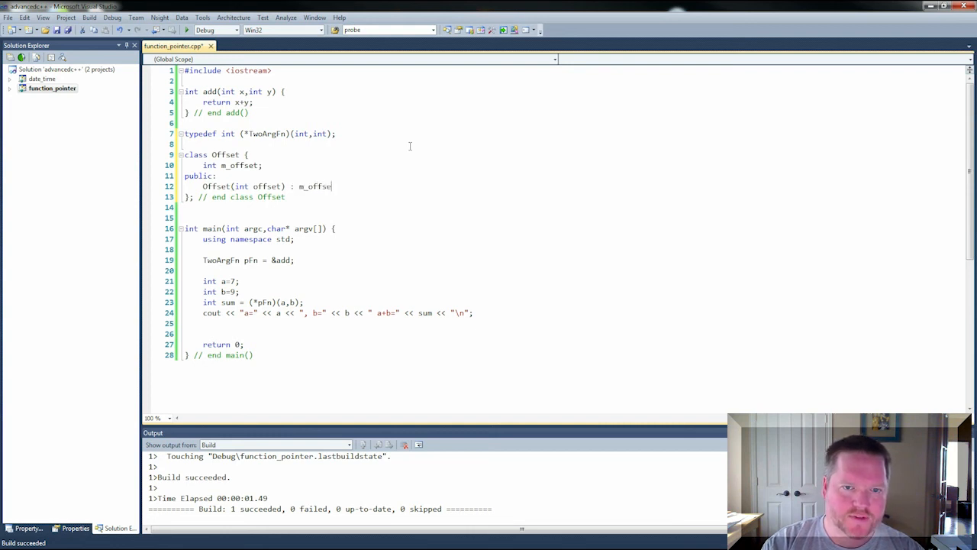
pyautogui.write('t(offset) {')
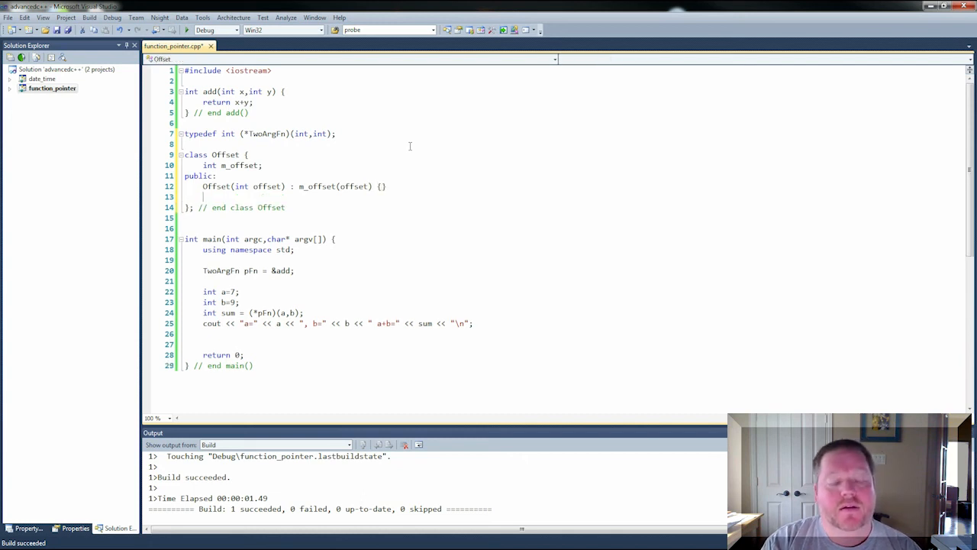
# Add int translate(int x) const returning m_offset + x to the Offset class
pyautogui.write('int')
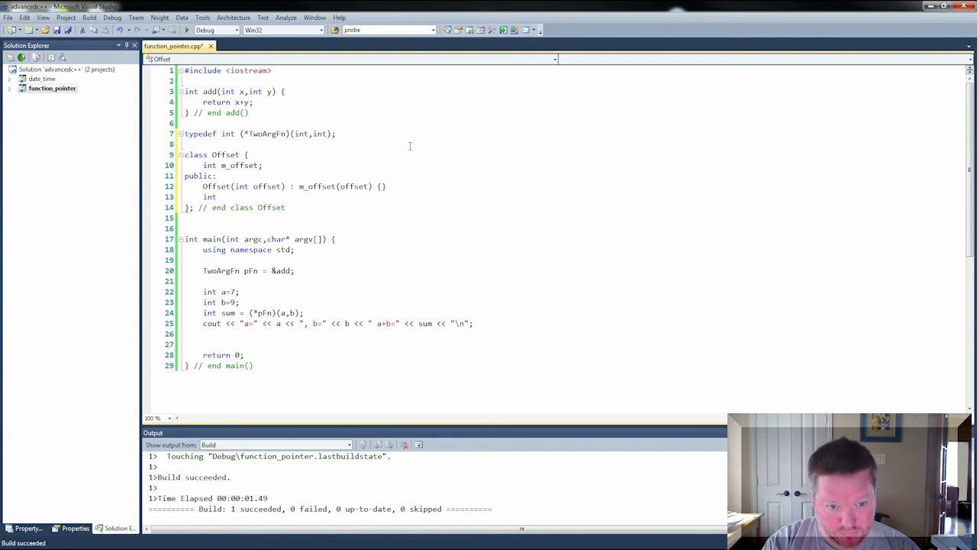
pyautogui.write('add')
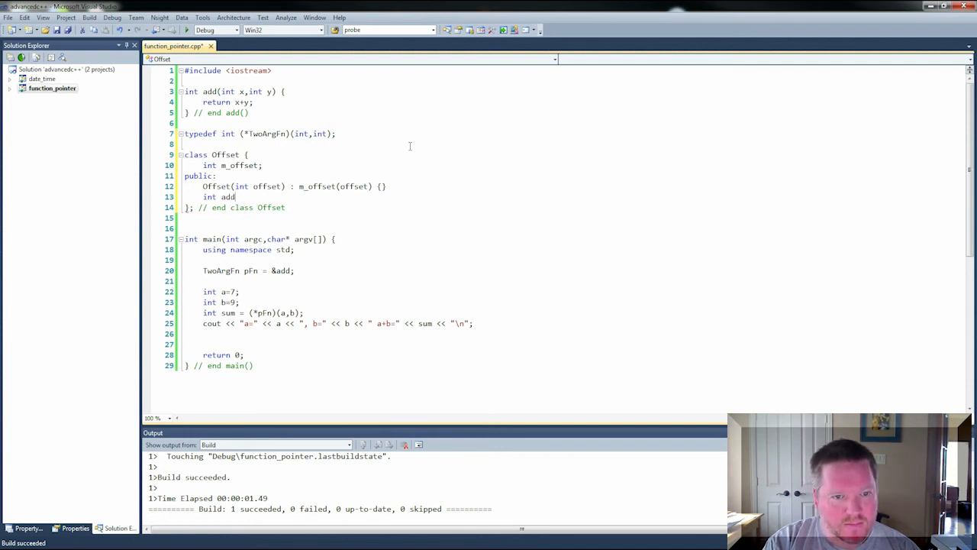
pyautogui.write('To')
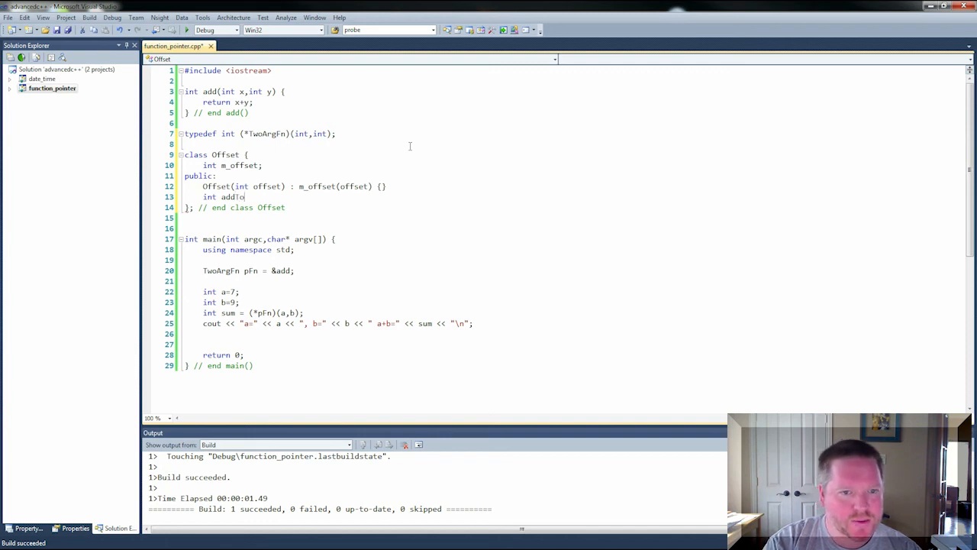
pyautogui.write('(')
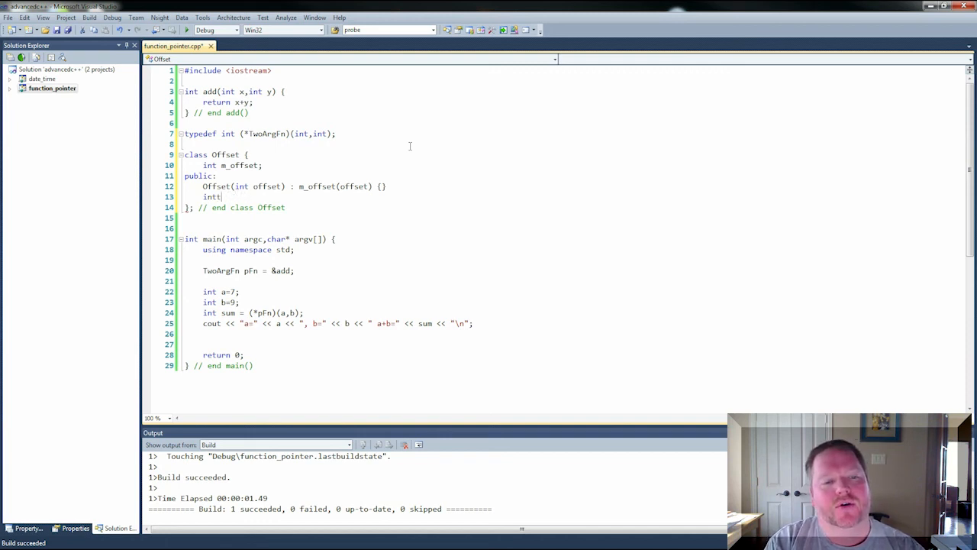
pyautogui.write('translate')
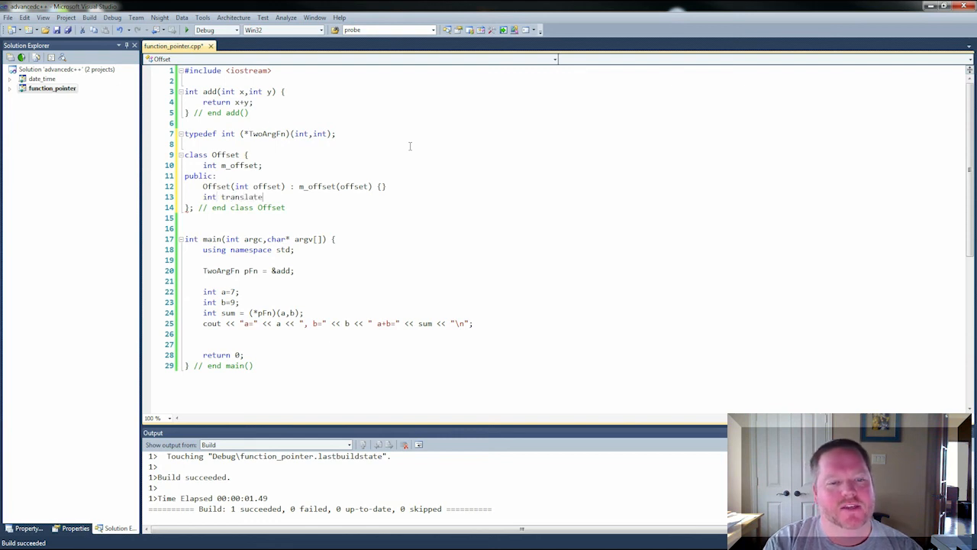
pyautogui.write('(int x) const { return m')
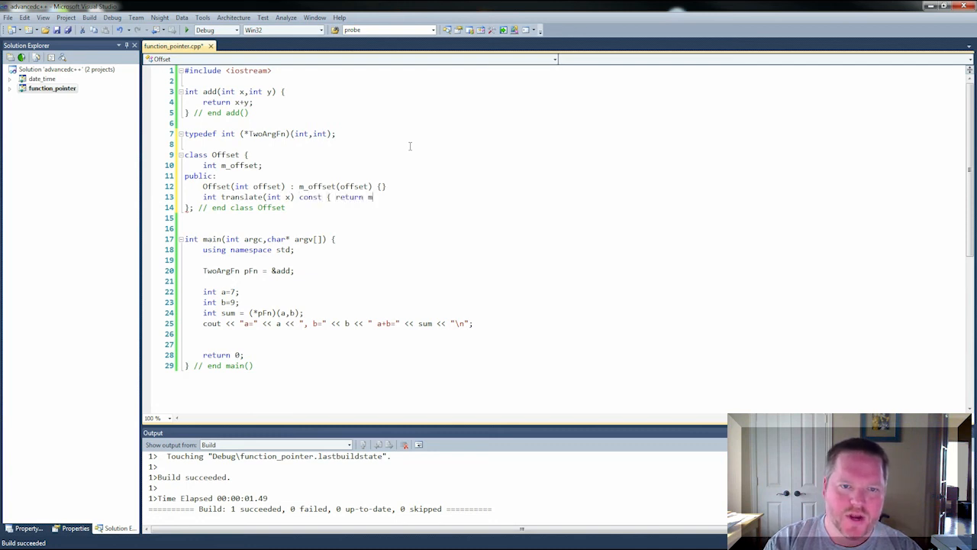
pyautogui.write('_offset + x; }')
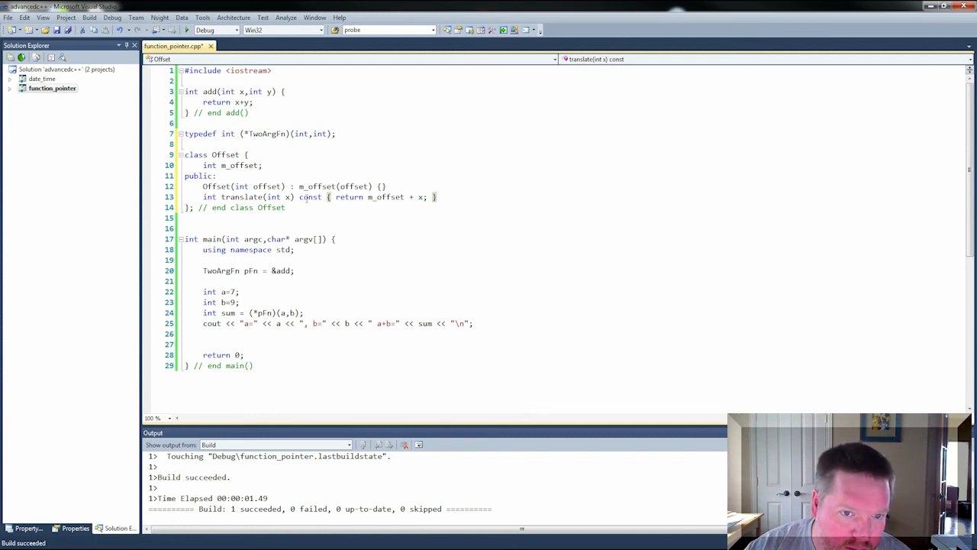
# Place the caret on a blank line below the Offset class to begin a typedef
pyautogui.doubleClick(309, 195)
pyautogui.write('typ')
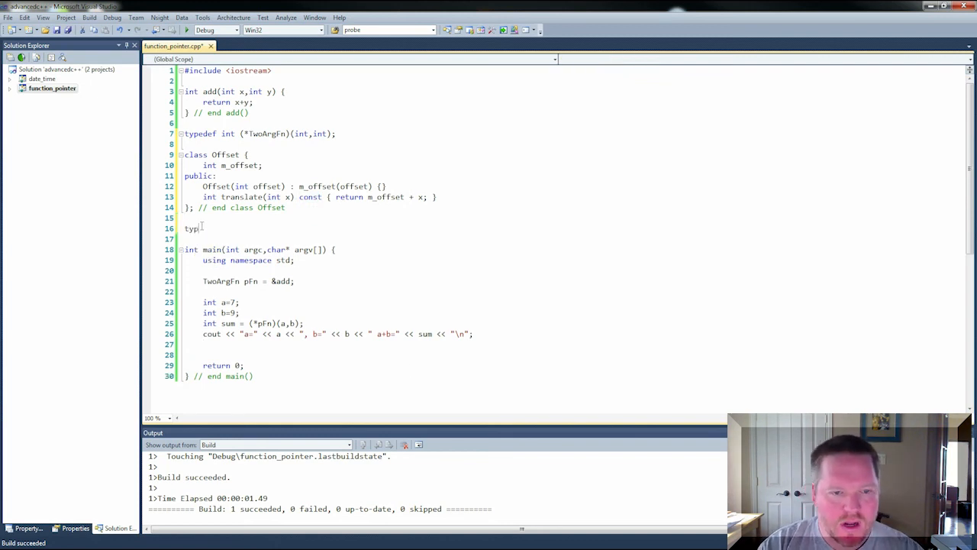
# Declare typedef int (Offset::*MemFn)(int) const; as the member-function pointer type
pyautogui.write('edef')
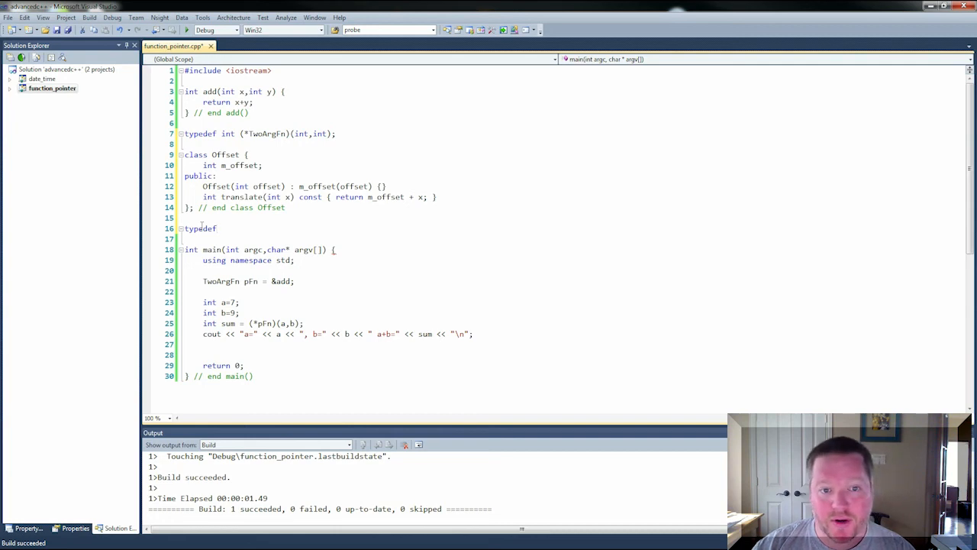
pyautogui.moveTo(342, 217)
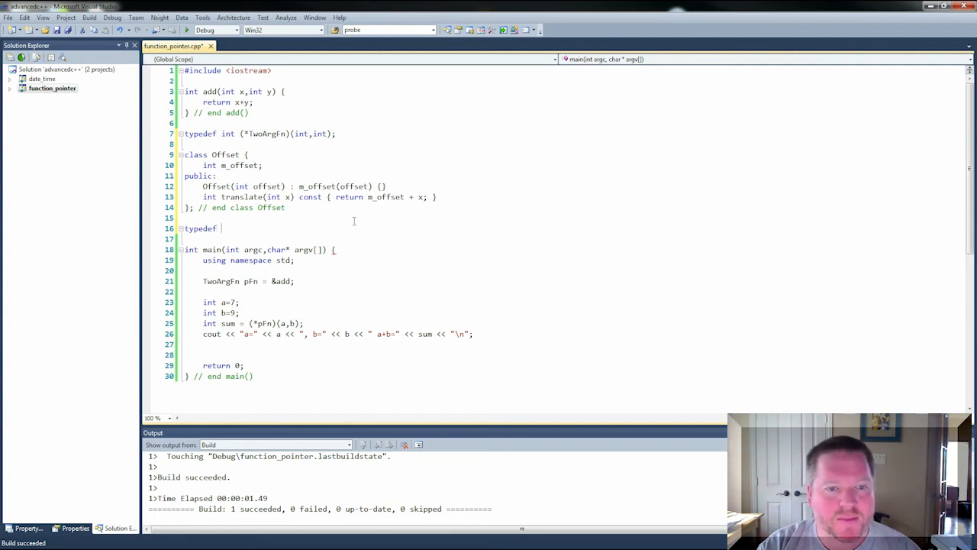
pyautogui.write('int (')
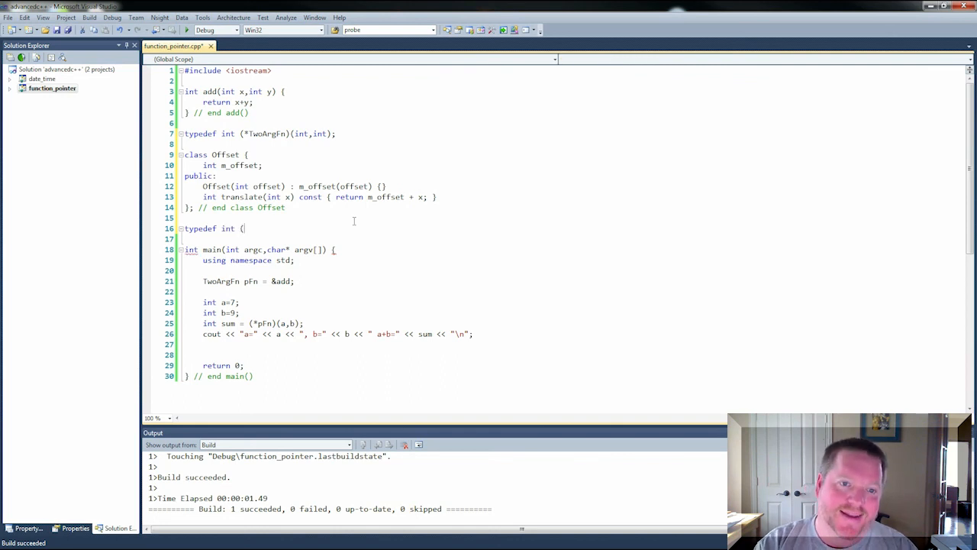
pyautogui.write('Offset::')
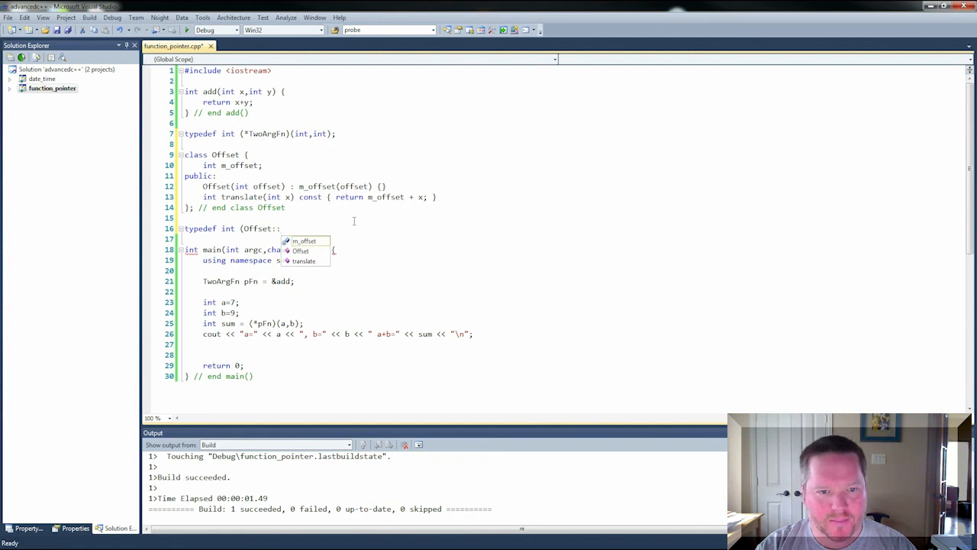
pyautogui.write('*MemFn)(int) c')
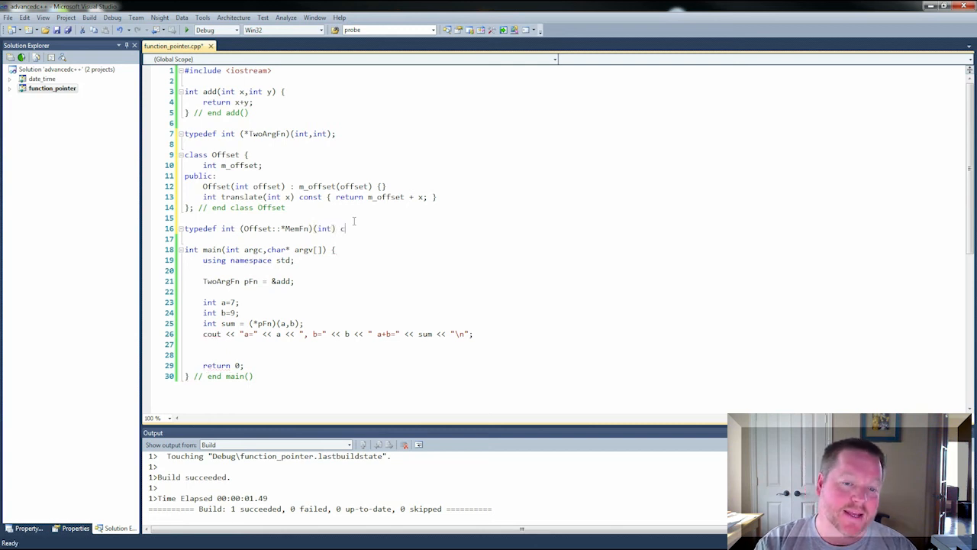
pyautogui.write('onst;')
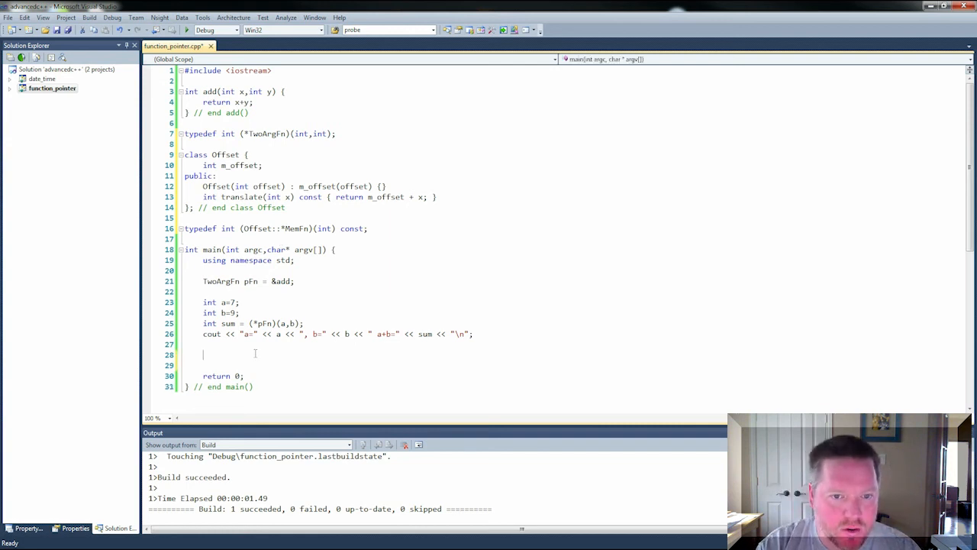
# In main, declare MemFn pMemFn = &Offset::translate;
pyautogui.write('M')
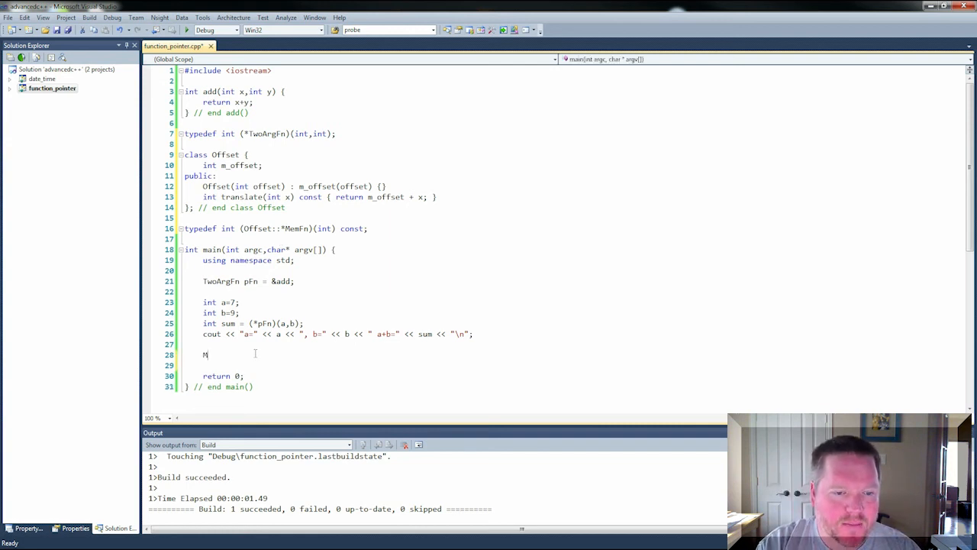
pyautogui.write('emFn m')
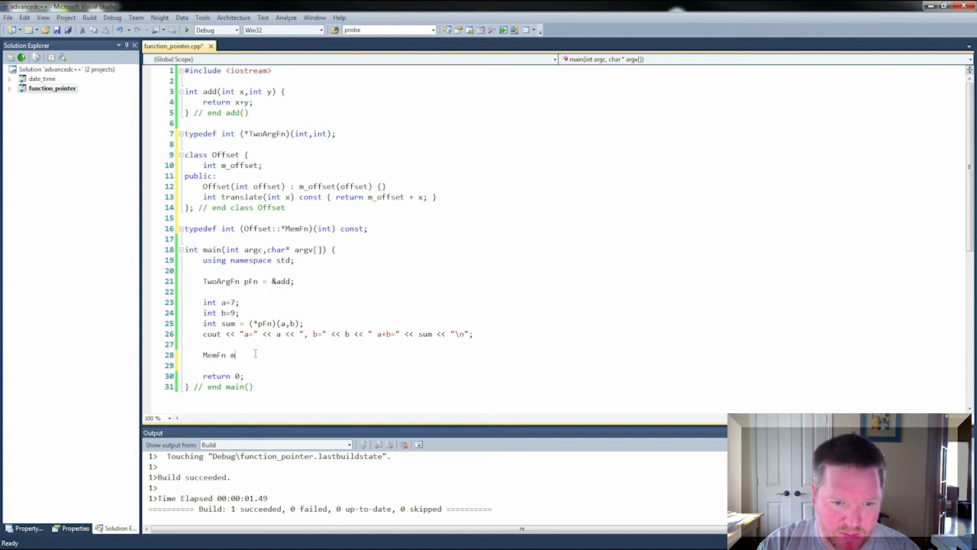
pyautogui.write('e')
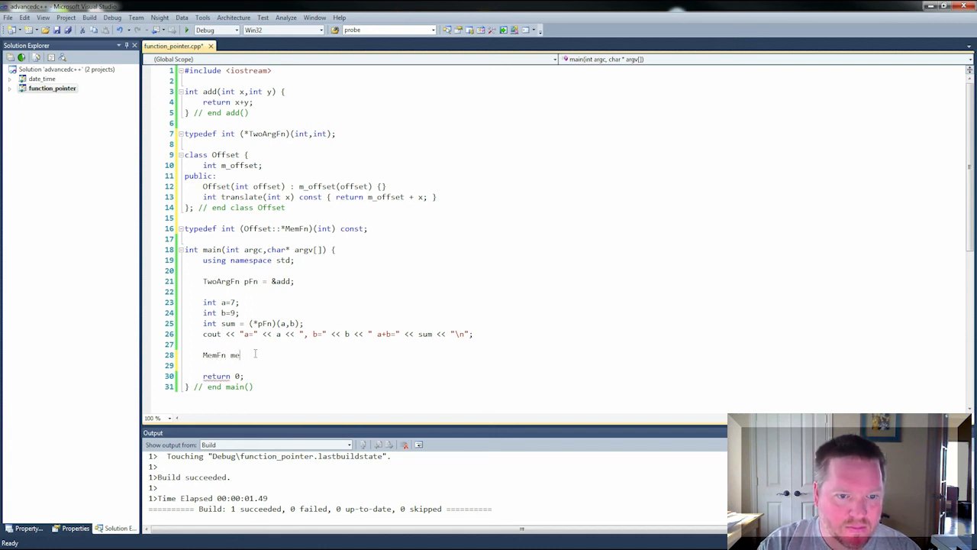
pyautogui.write('pMem')
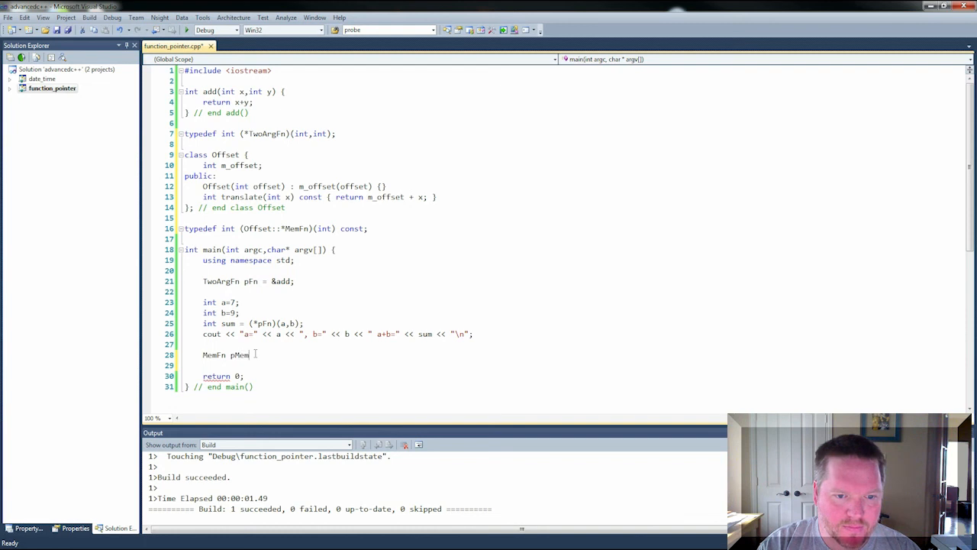
pyautogui.write('Fn = &')
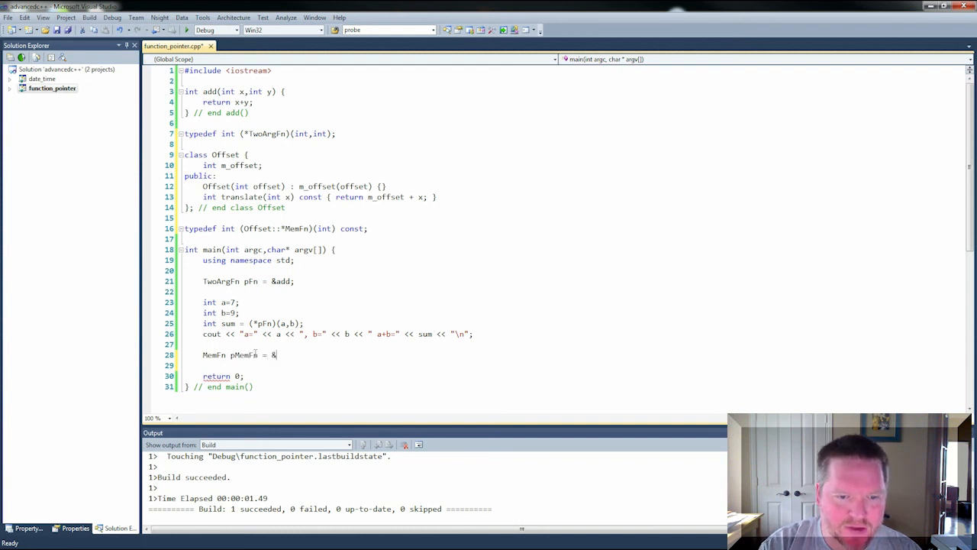
pyautogui.write('" "')
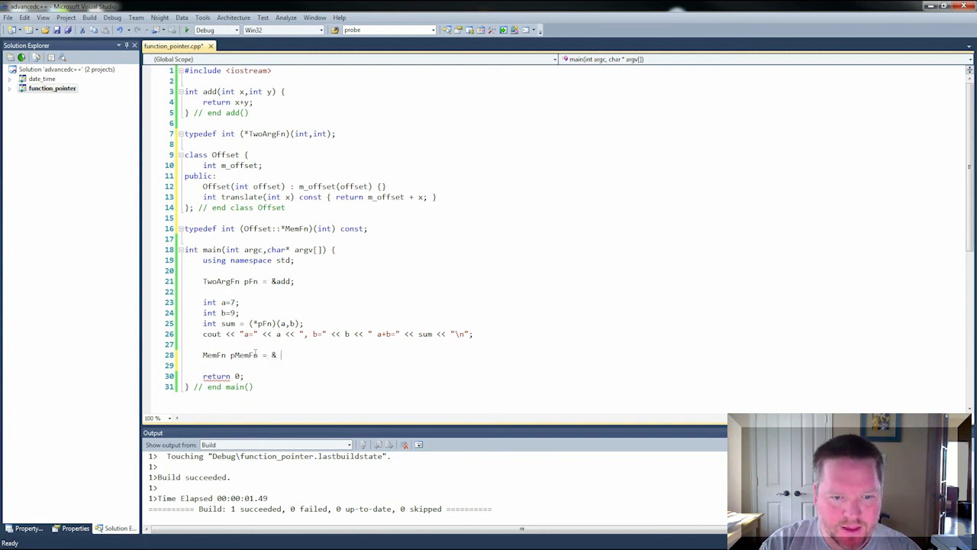
pyautogui.write('Offset')
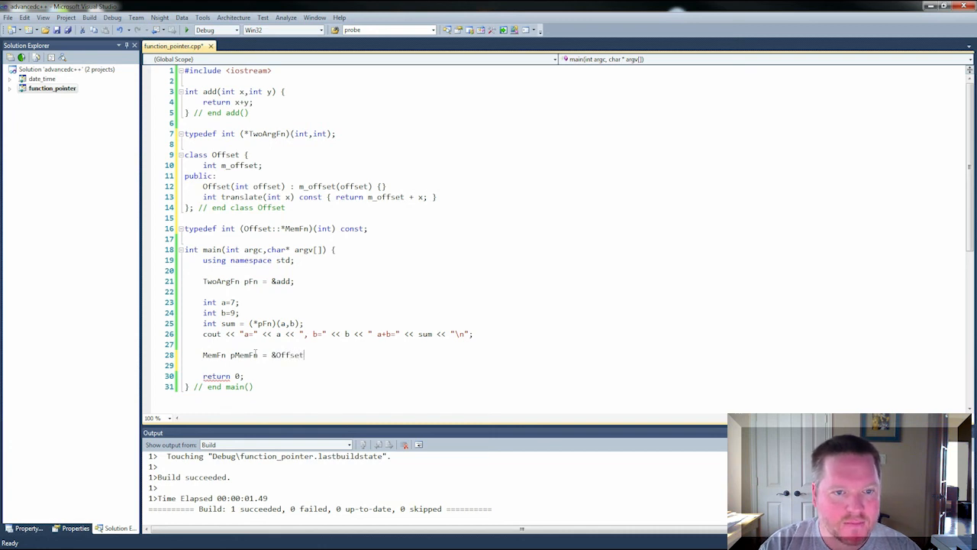
pyautogui.write('::translate')
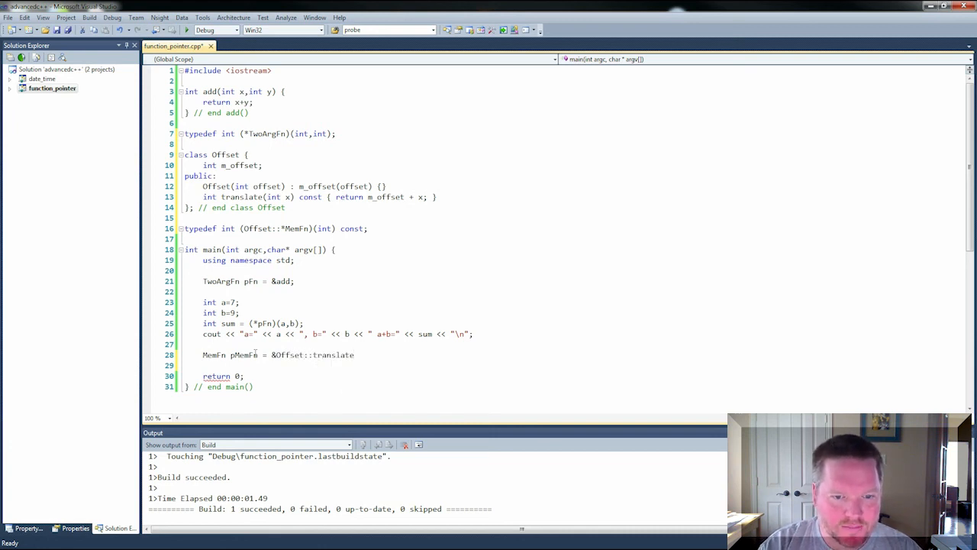
pyautogui.write(';')
pyautogui.write('Offset')
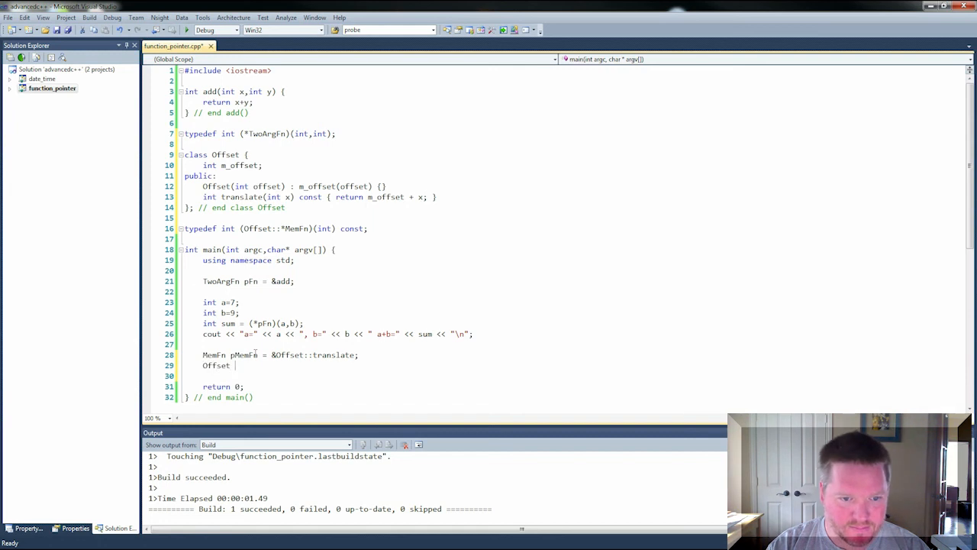
# Construct Offset offset(42); in main
pyautogui.write('offset(')
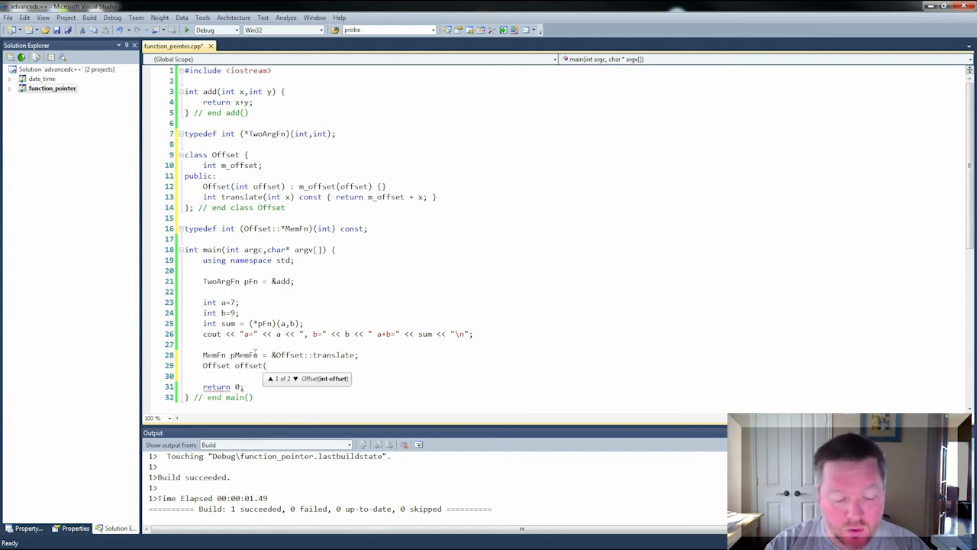
pyautogui.write('42);')
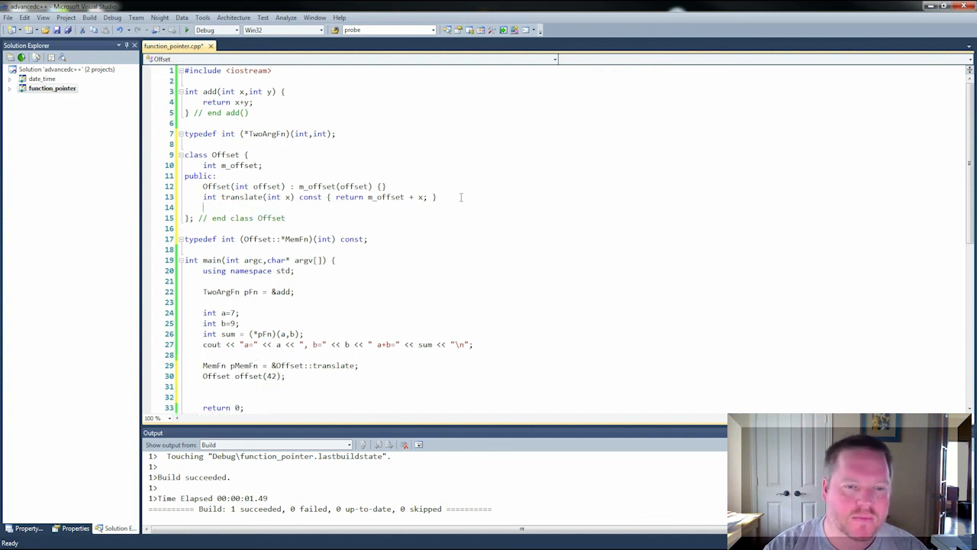
# Add int getOffset() const { return m_offset; } to the Offset class
pyautogui.write('ing')
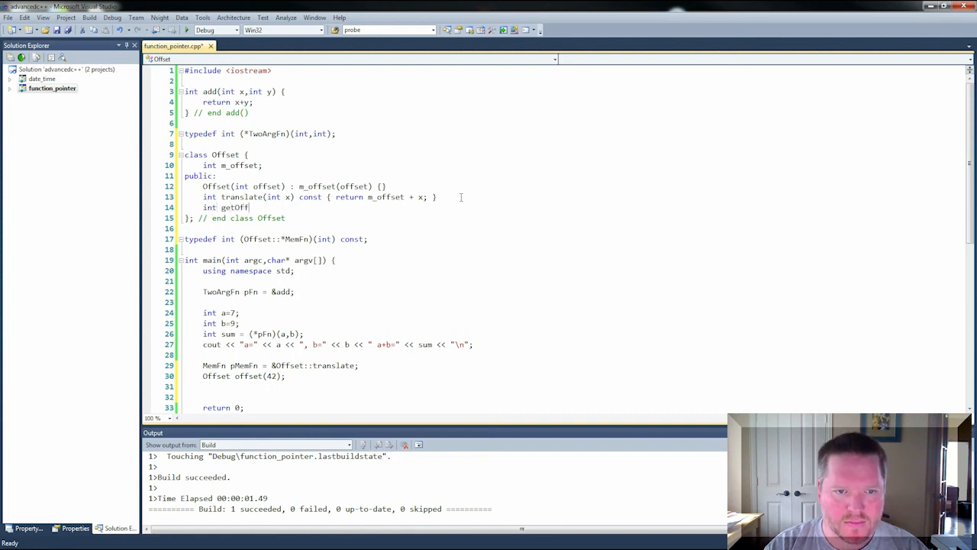
pyautogui.write('() const {P')
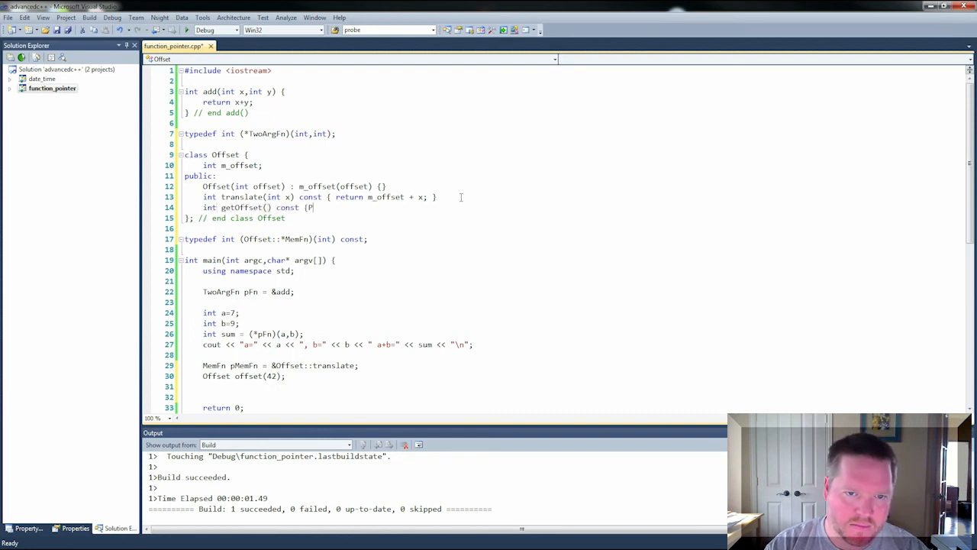
pyautogui.write('return m_offset;')
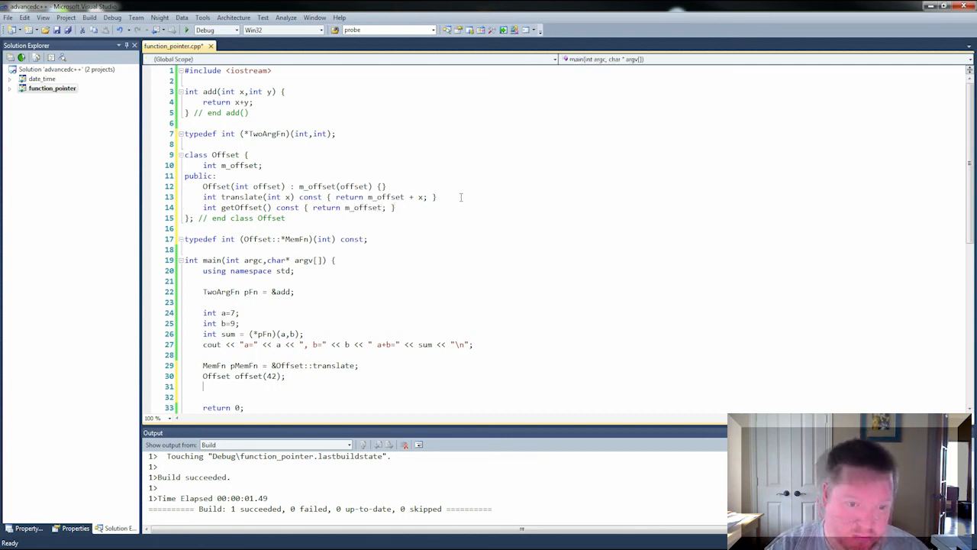
# Compute int nextA = (offset.*pMemFn)(a); in main
pyautogui.write('int ne')
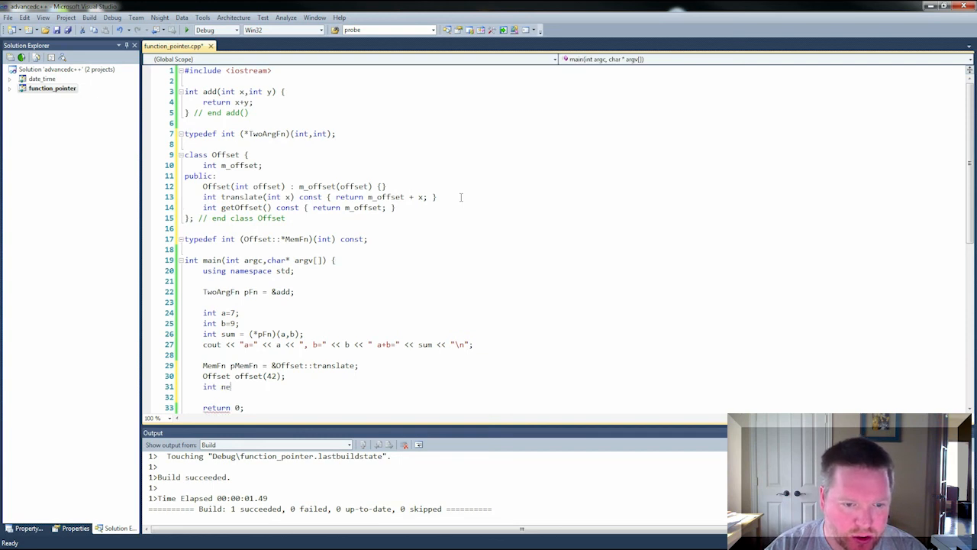
pyautogui.press('BackSpace')
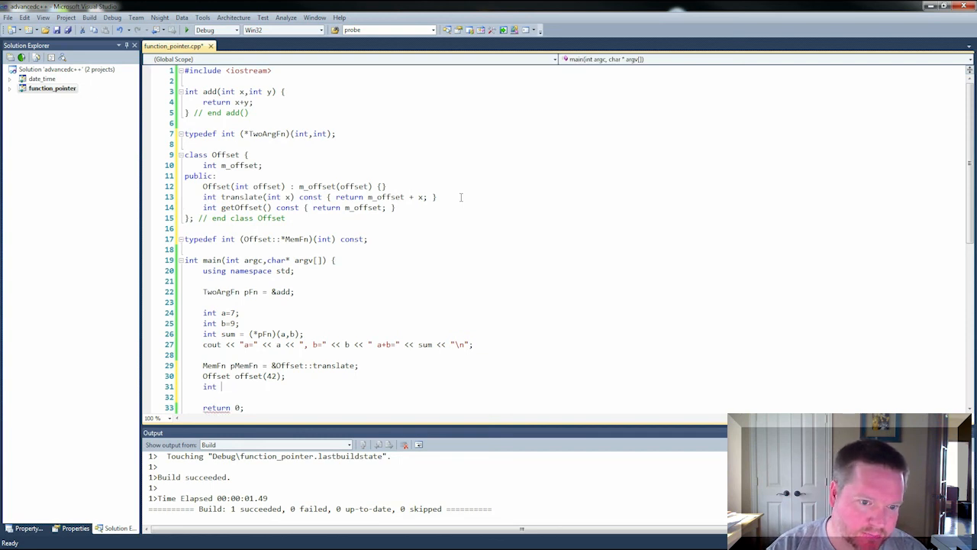
pyautogui.write('nextA = offset.translate(')
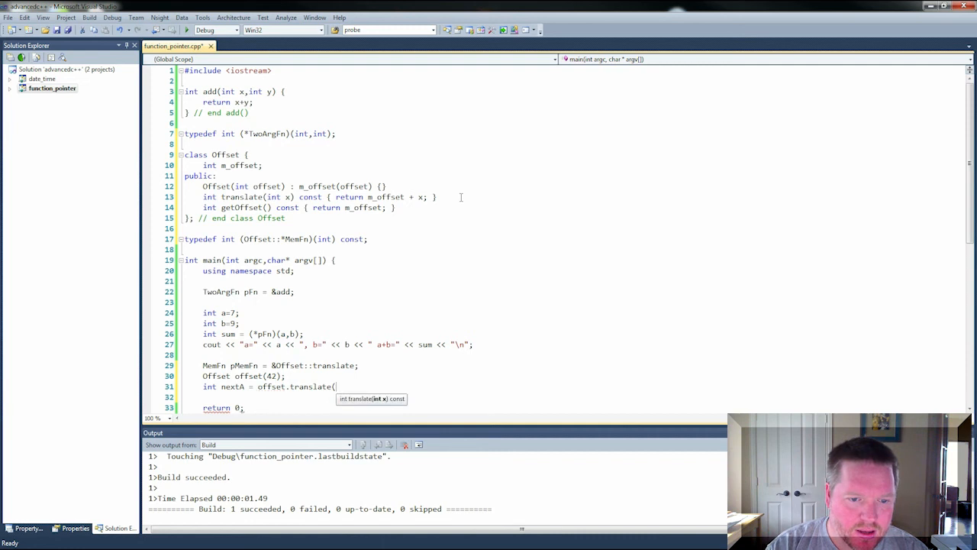
pyautogui.write('a);')
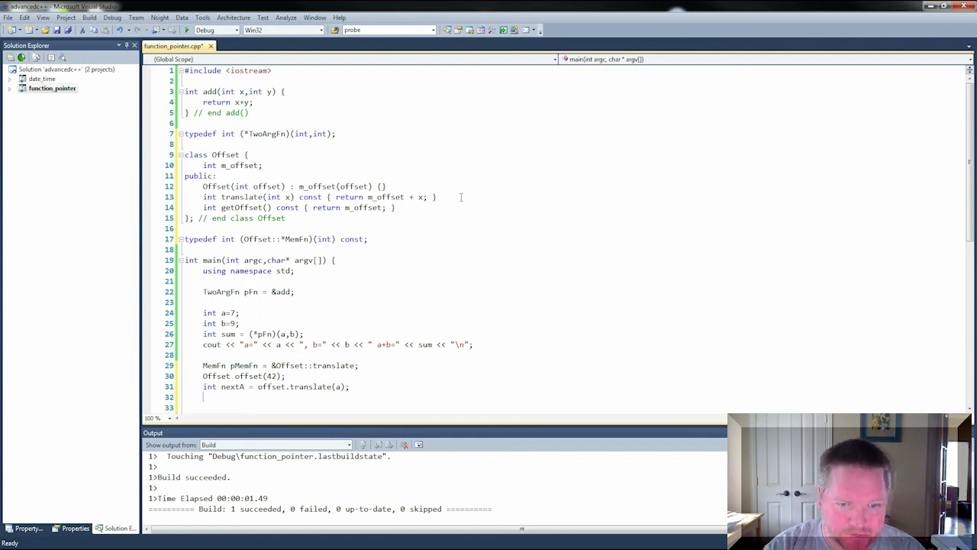
pyautogui.write('(offset')
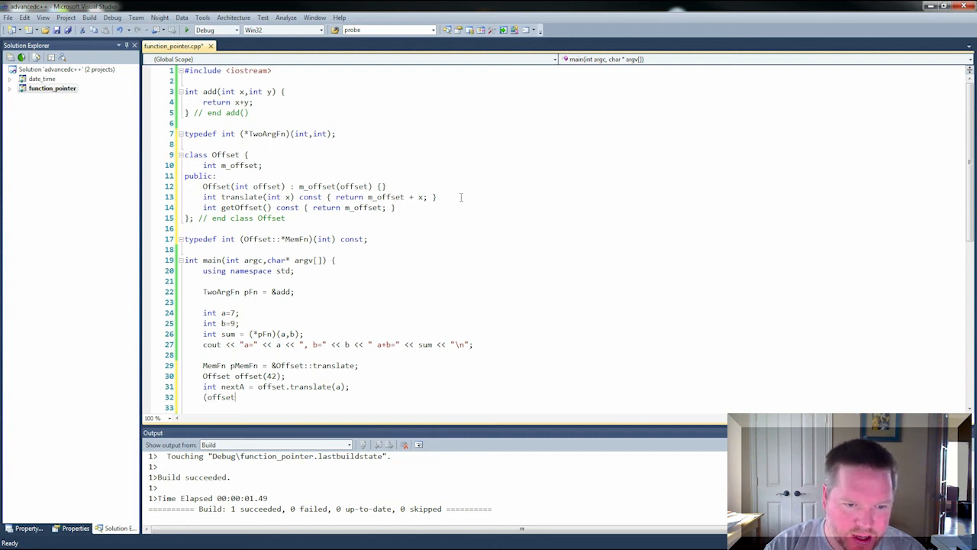
pyautogui.write('.*')
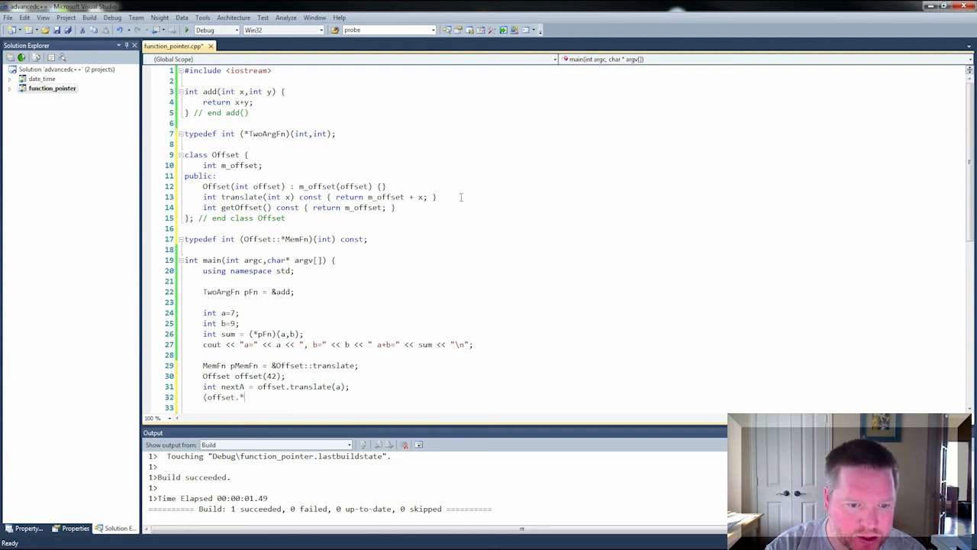
pyautogui.write('pM')
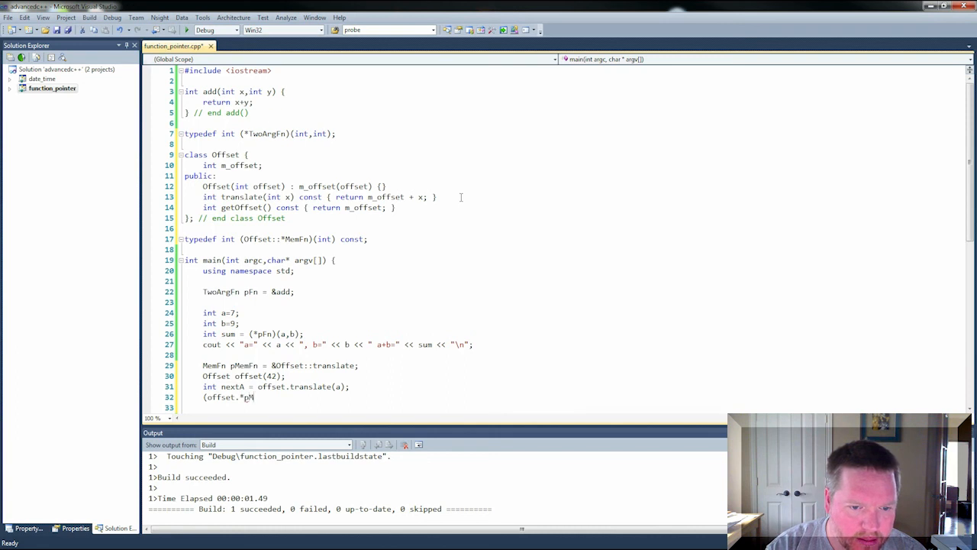
pyautogui.write('emFn')
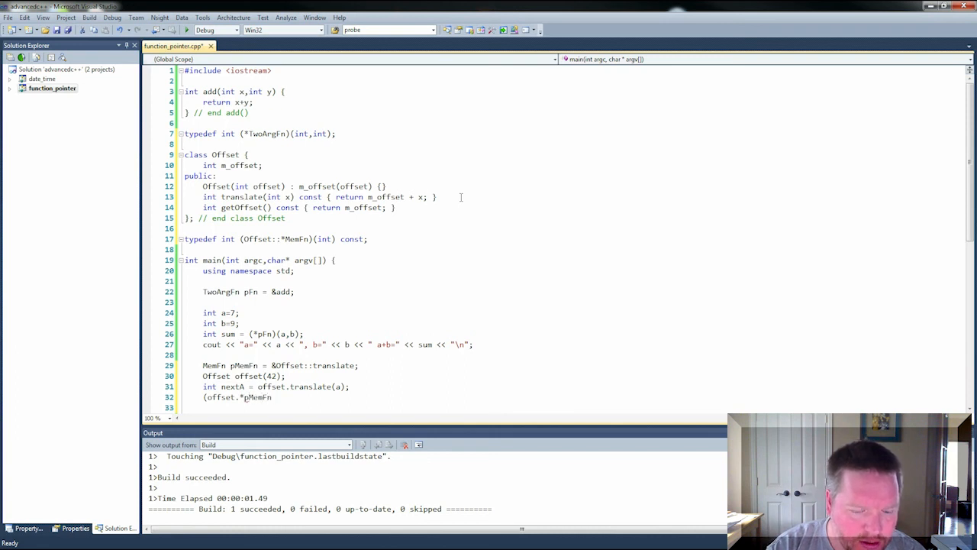
pyautogui.write('(')
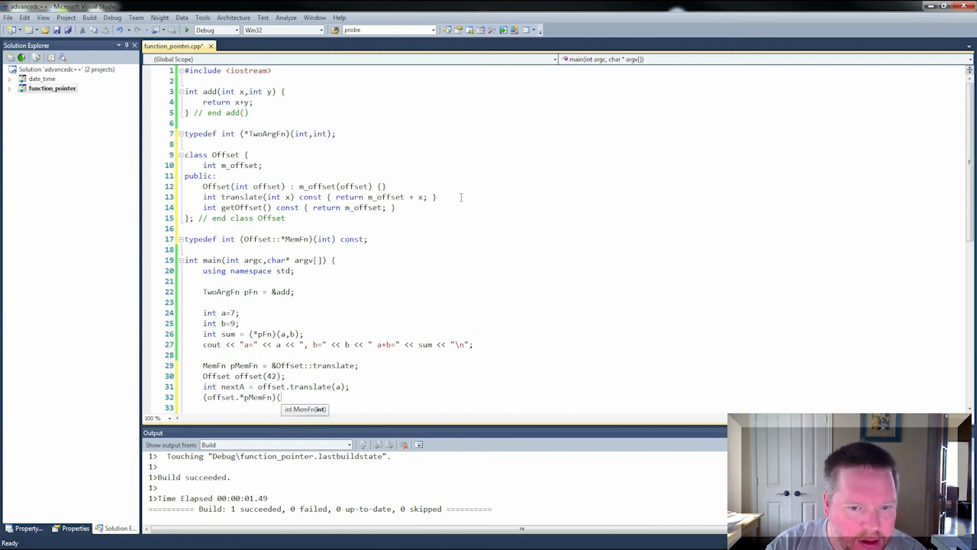
pyautogui.write('a);')
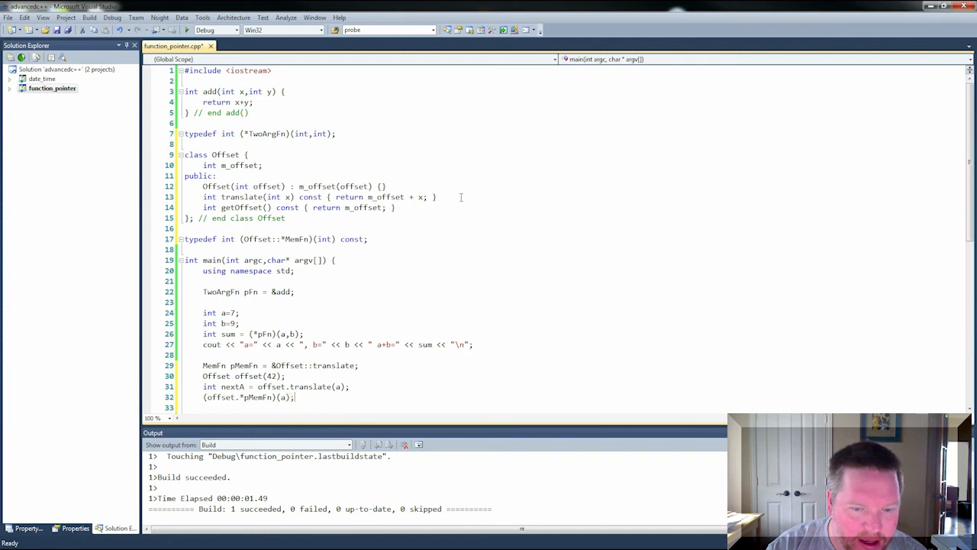
pyautogui.write('int nextA =')
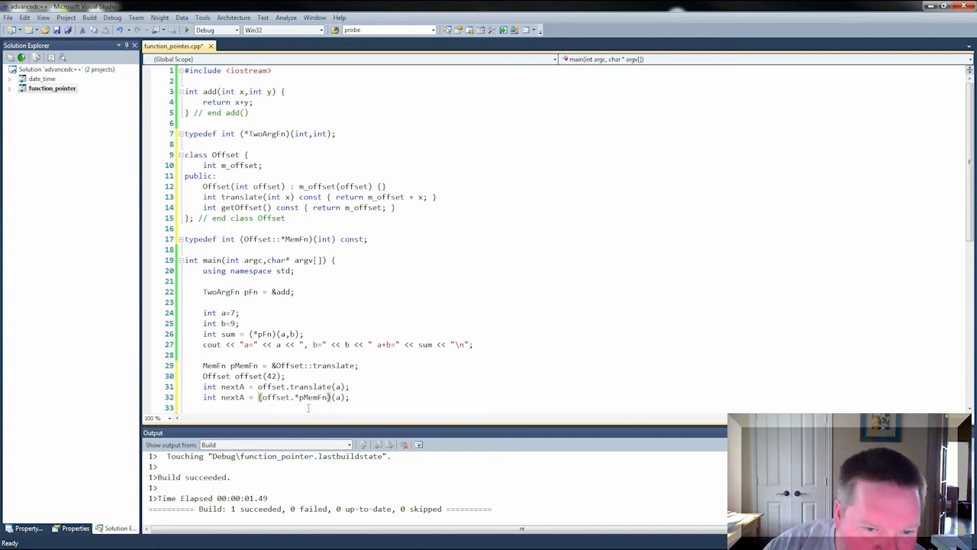
pyautogui.moveTo(299, 386)
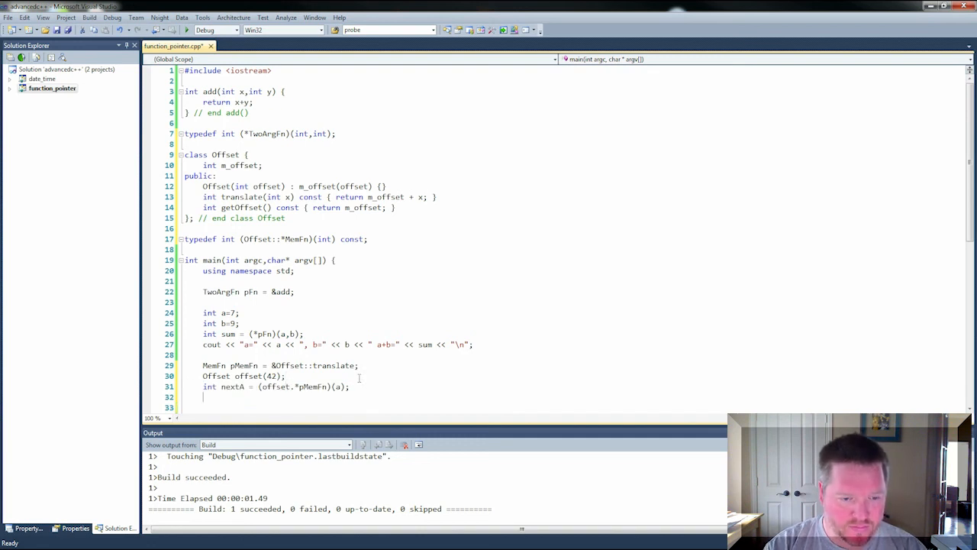
# Write a cout line printing a, offset.getOffset() and nextA with a trailing newline
pyautogui.write('cout << "a')
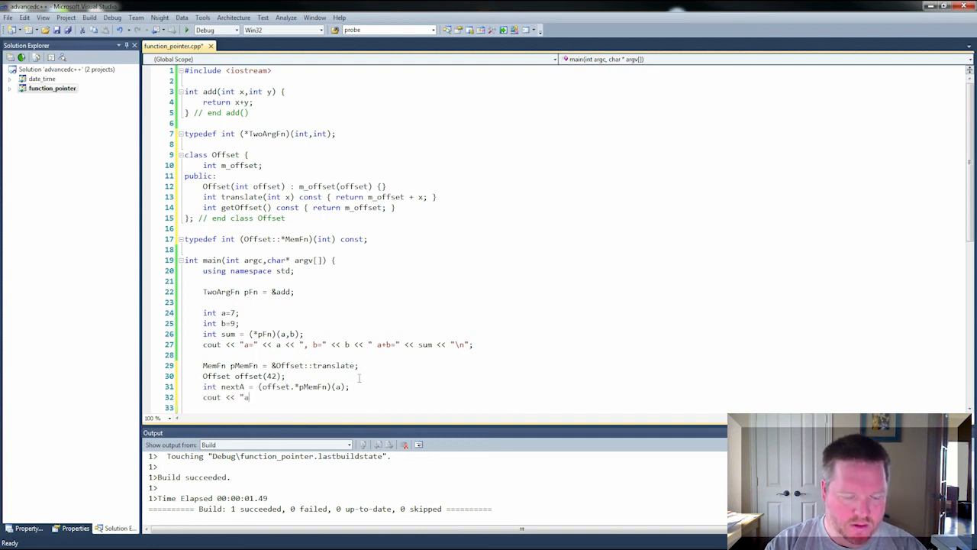
pyautogui.write('Before translation a=')
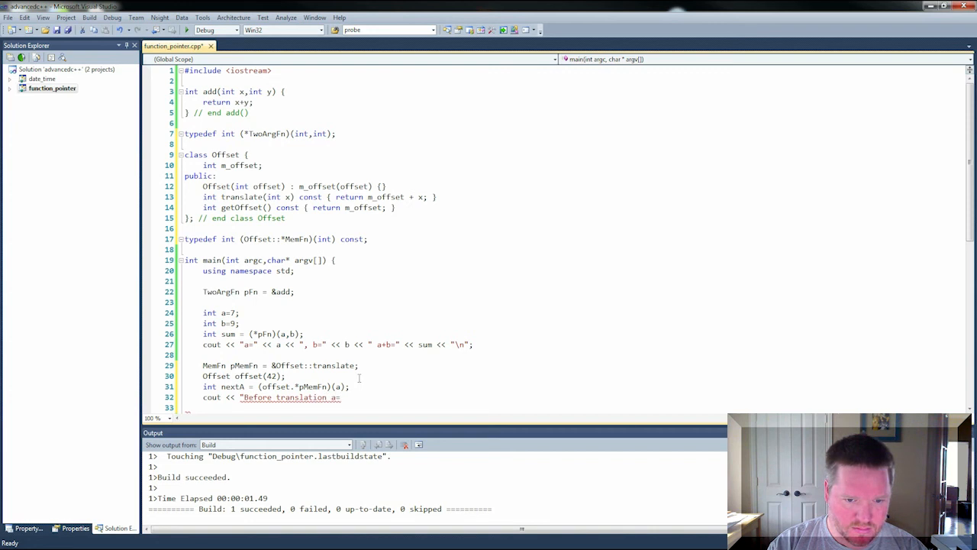
pyautogui.write('<< a << ", will translate by " <<')
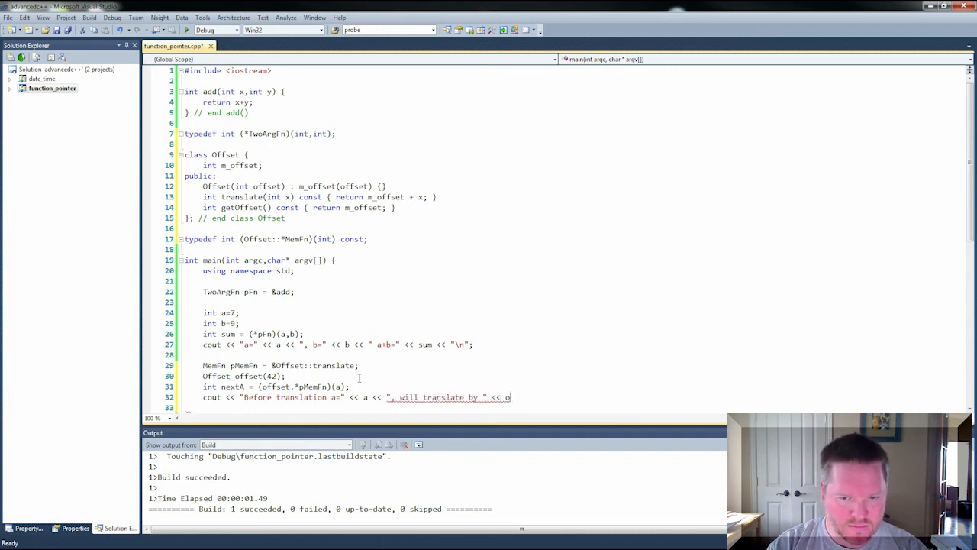
pyautogui.write('offset.')
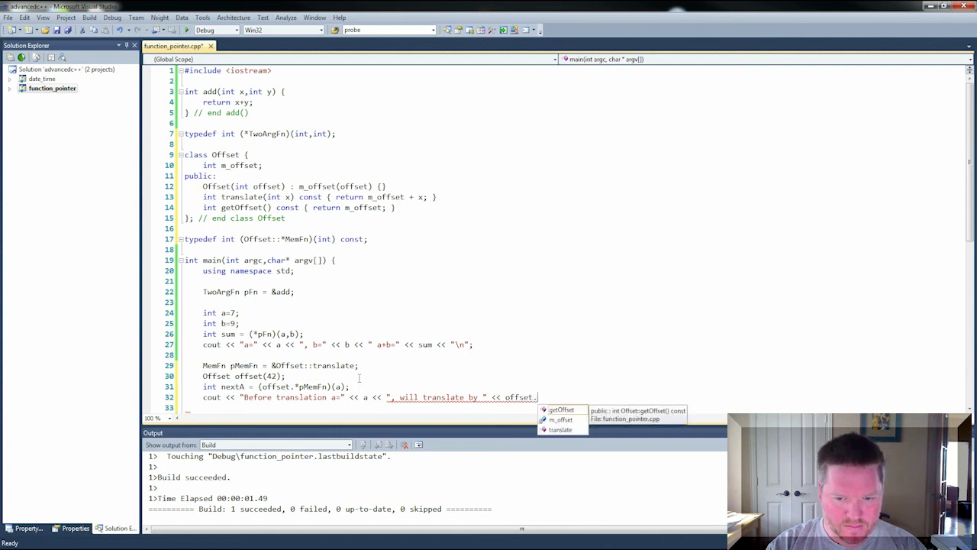
pyautogui.write('getOffset()')
pyautogui.click(361, 408)
pyautogui.write('<< "')
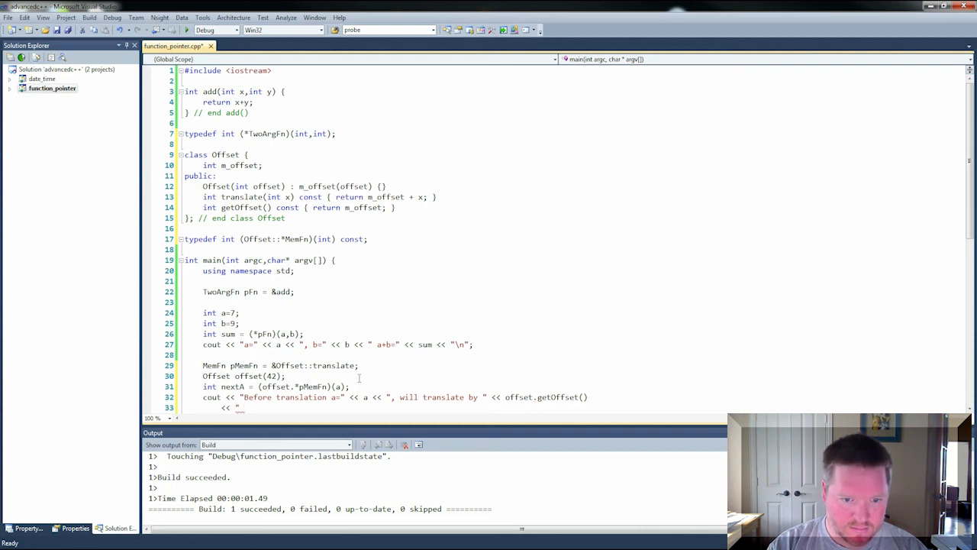
pyautogui.write('aft')
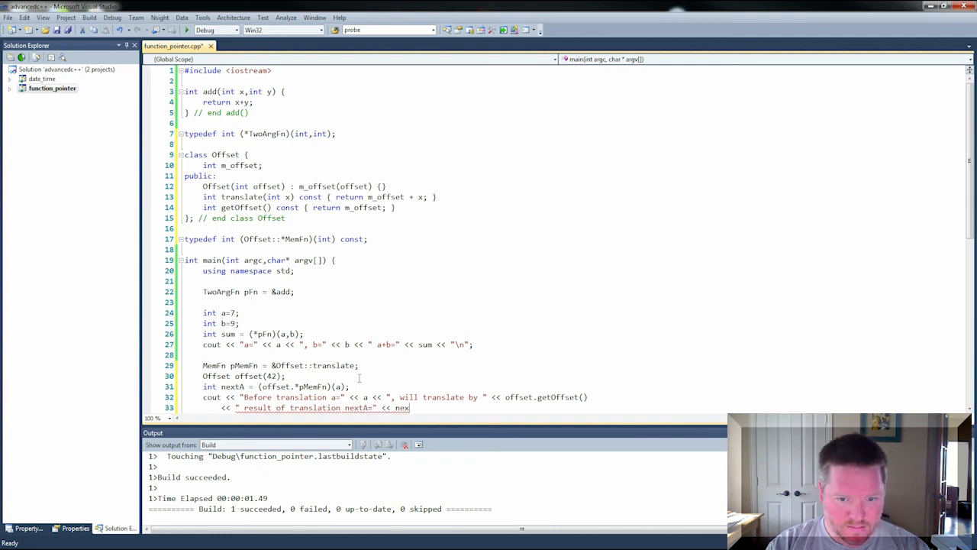
pyautogui.write('tA << "\\n";')
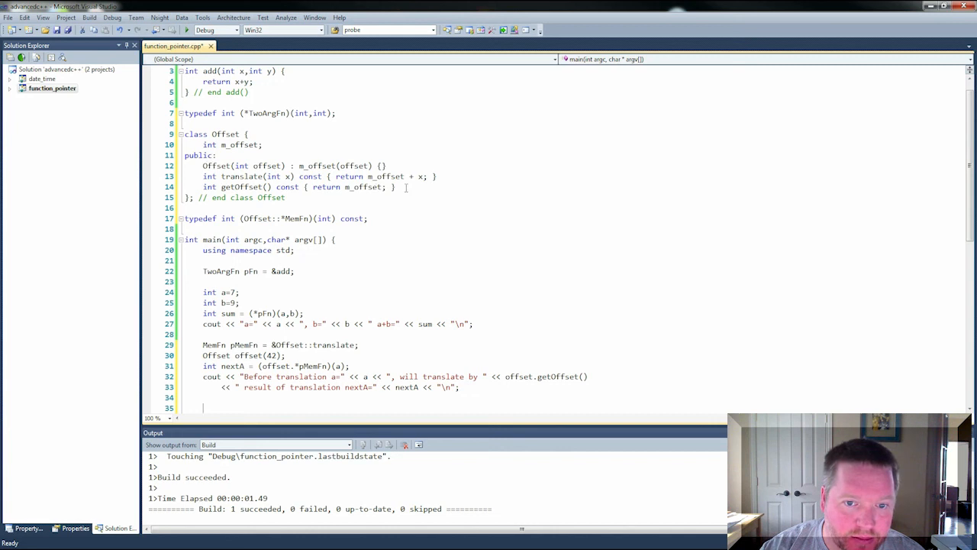
# Add static int magicNumber() { return 7; } to the Offset class
pyautogui.write('static int')
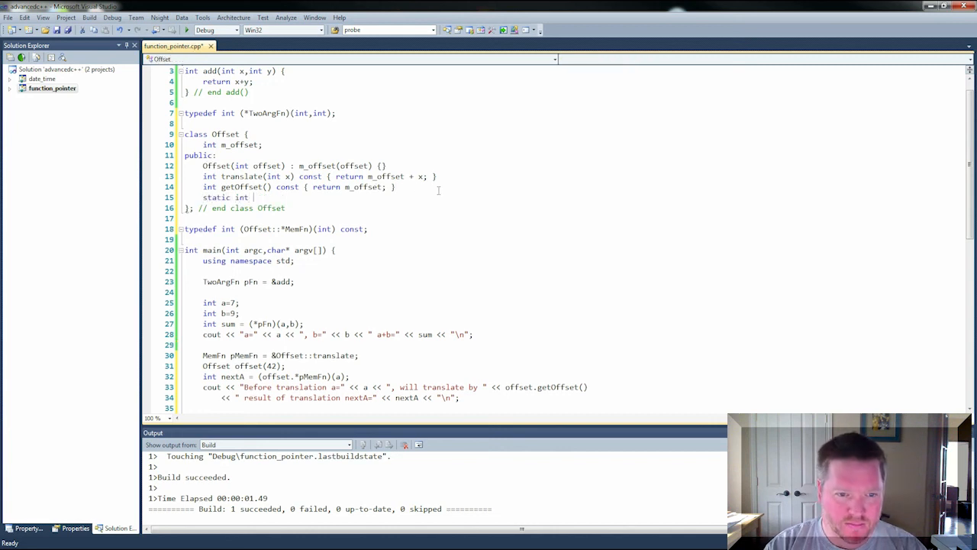
pyautogui.write('magix')
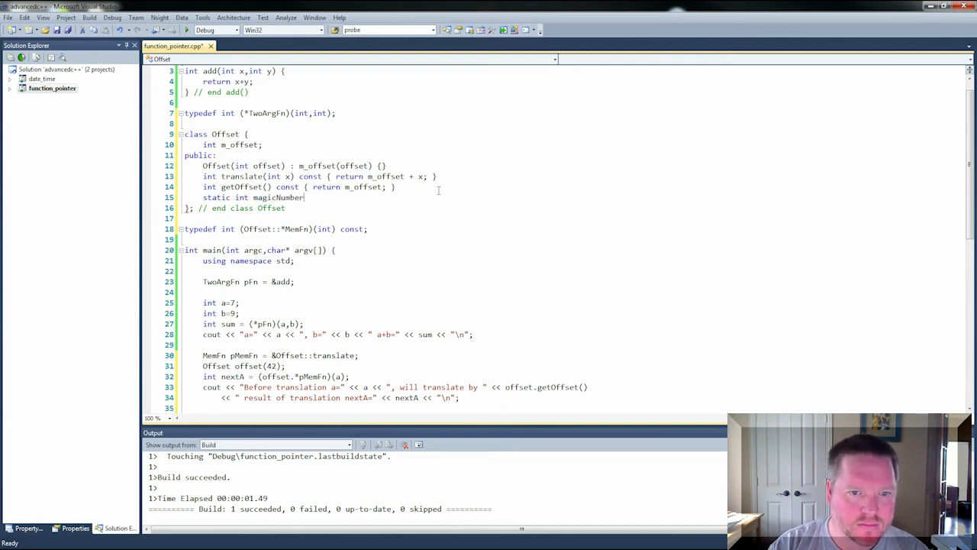
pyautogui.write('() { return 7;')
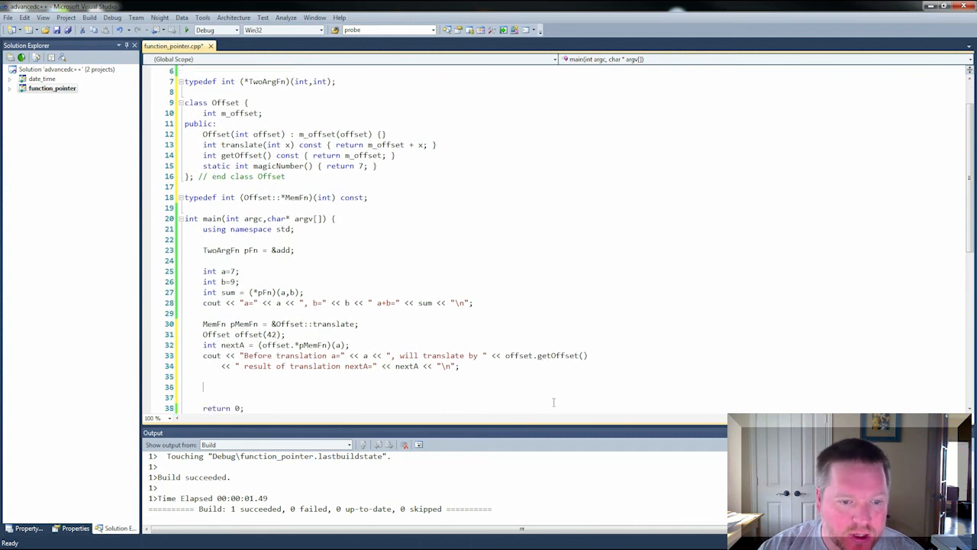
pyautogui.moveTo(555, 403)
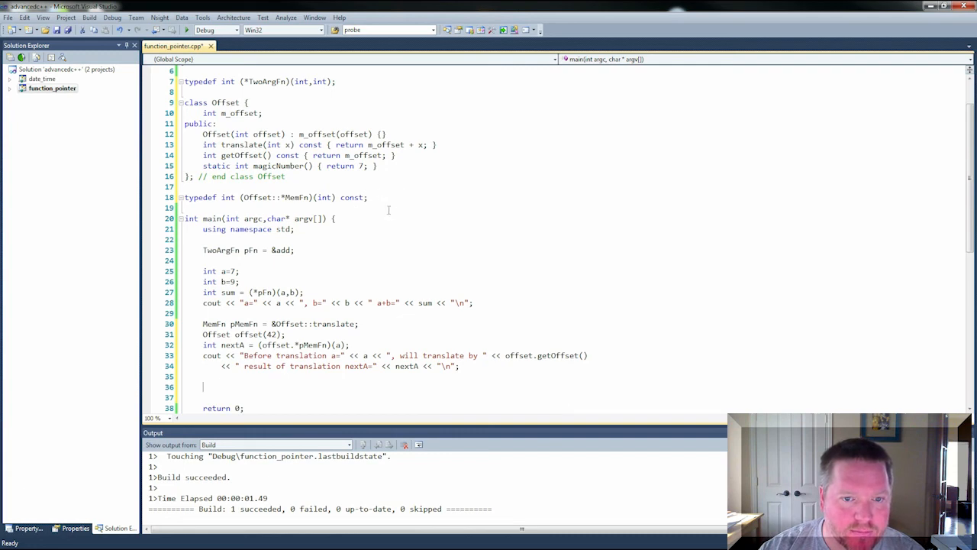
# Declare typedef int (*ZeroArgFn)(); as a plain zero-argument function pointer type
pyautogui.write('typedef')
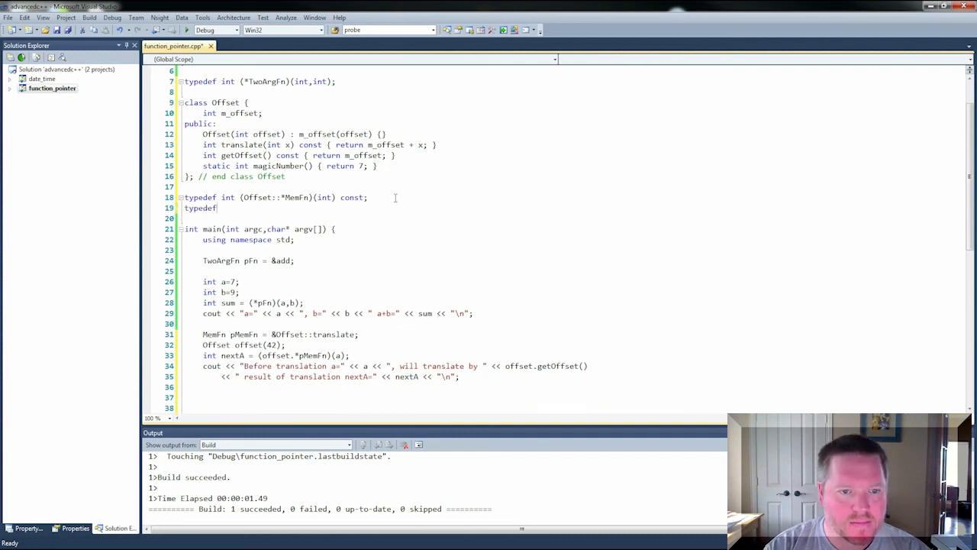
pyautogui.write('int')
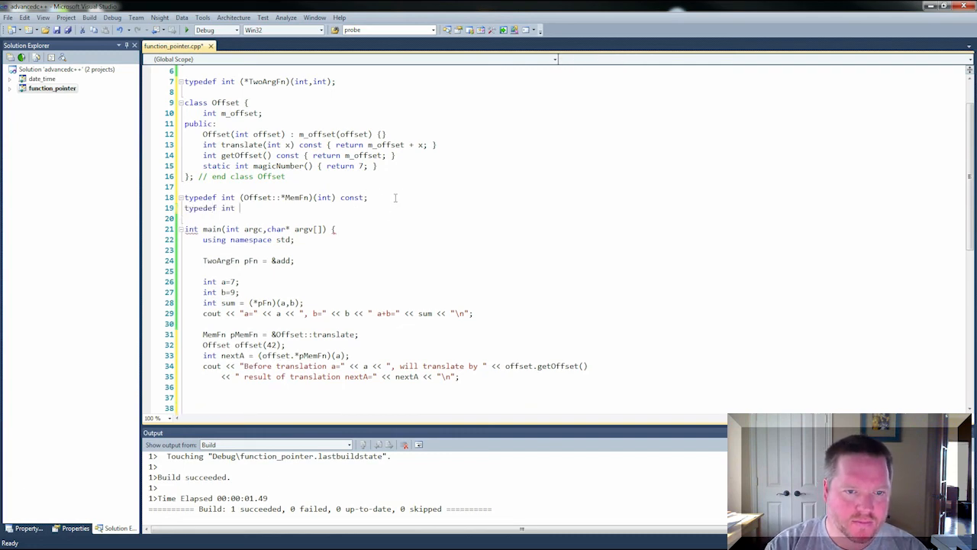
pyautogui.write('(*')
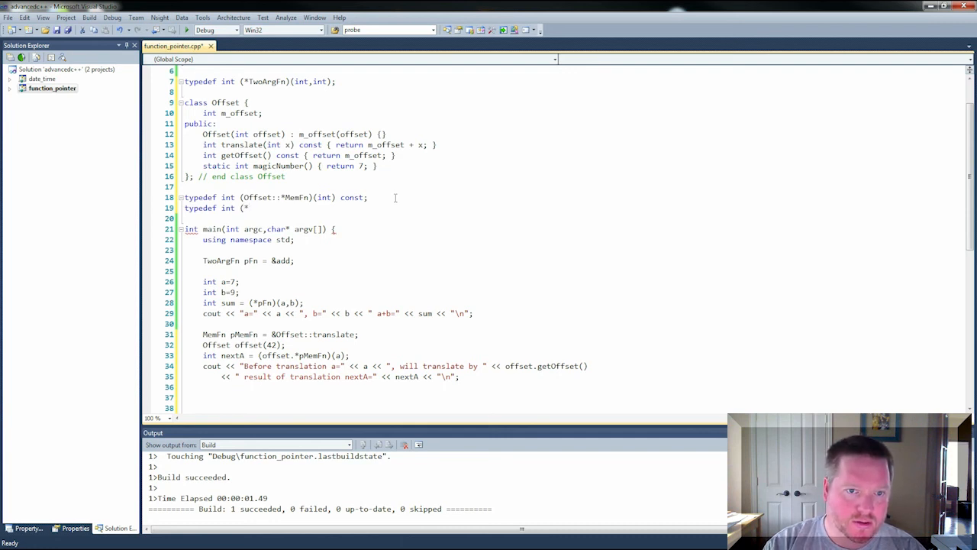
pyautogui.write('ZeroArg')
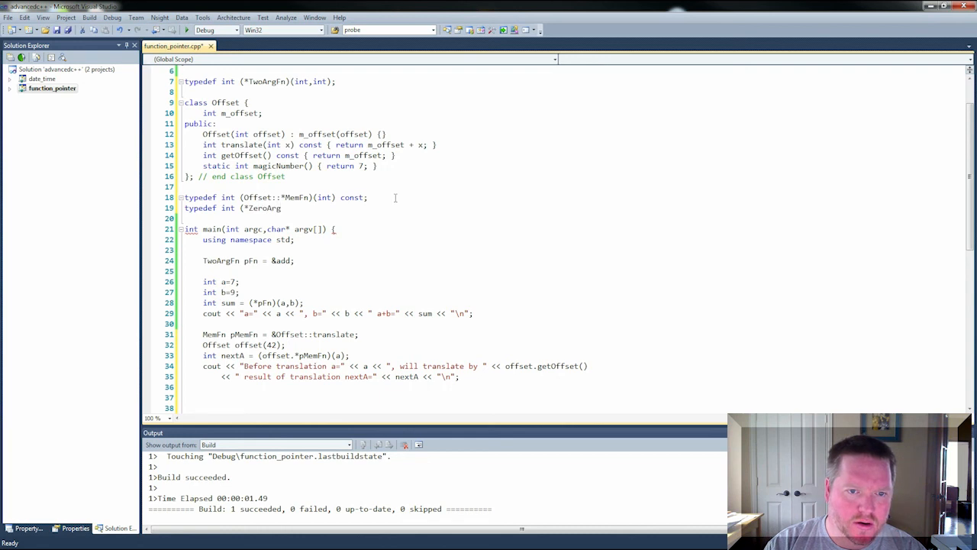
pyautogui.write('();')
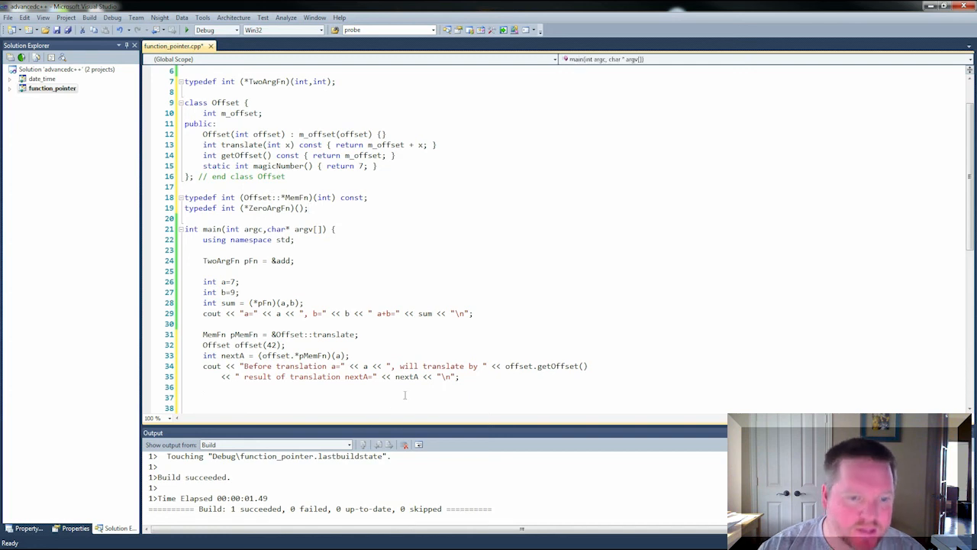
# In main, assign ZeroArgFn pZeroArg = &Offset::magicNumber;
pyautogui.write('ZeroArg')
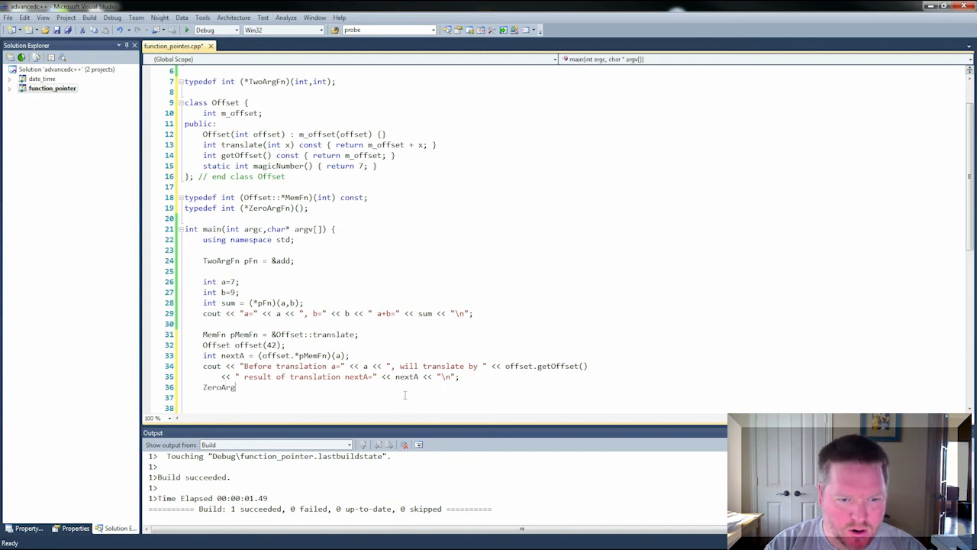
pyautogui.write('Fn')
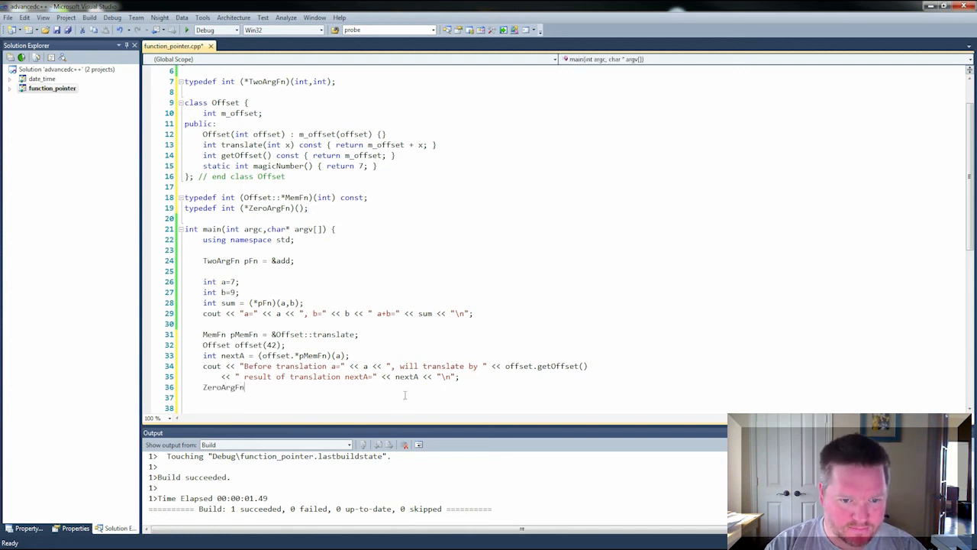
pyautogui.write('p')
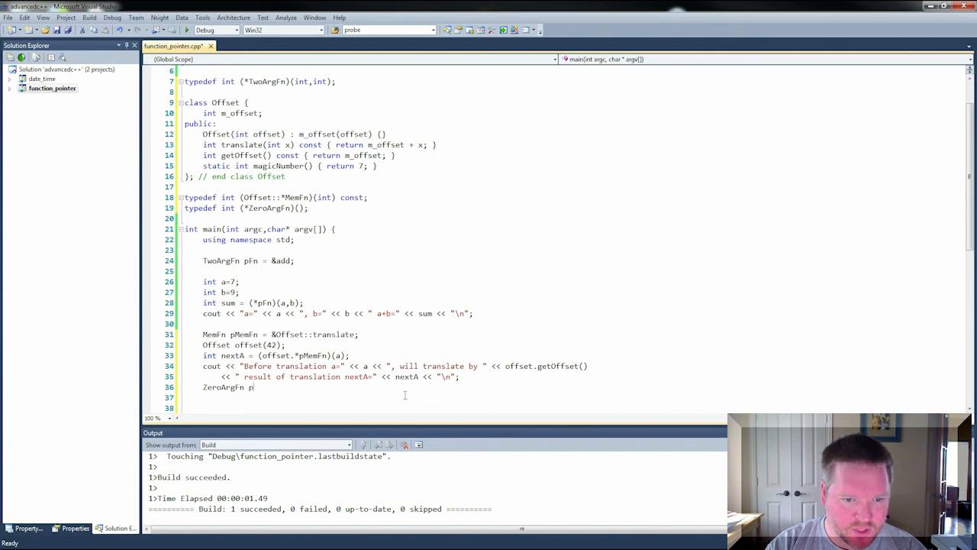
pyautogui.write('ZeroArg')
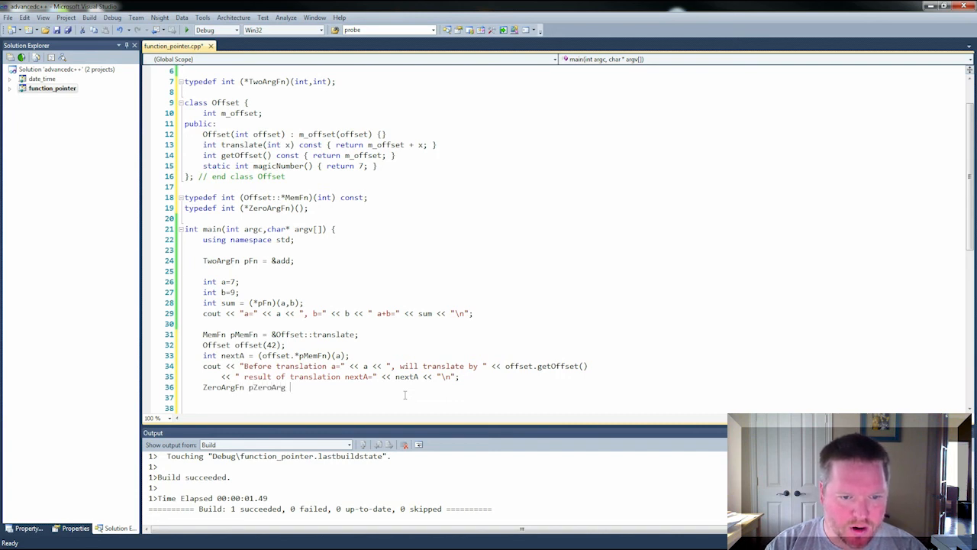
pyautogui.write('= &O')
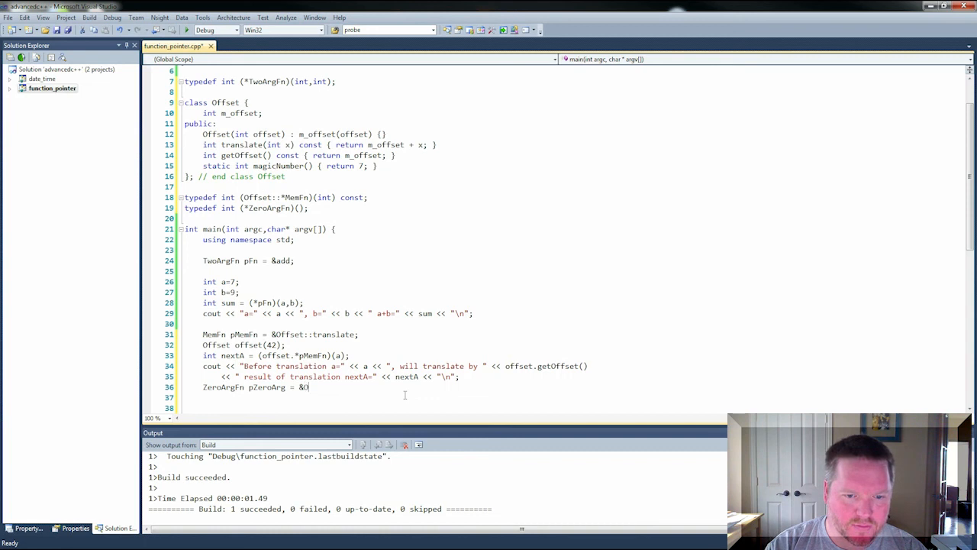
pyautogui.write('Offset::magicNumber;')
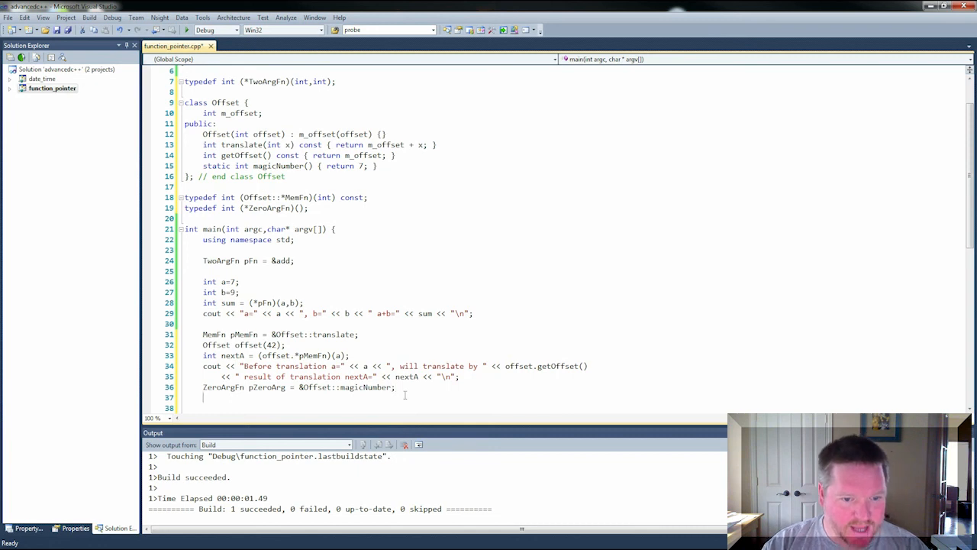
# Print "Result of calling pZeroArg=" << (*pZeroArg)() << "\n" with cout
pyautogui.write('cout << "M')
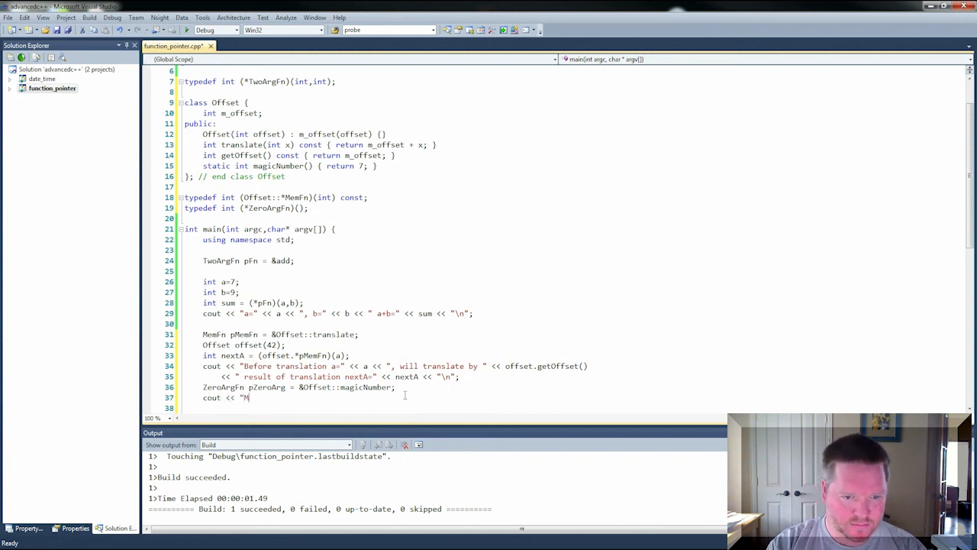
pyautogui.press('Backspace')
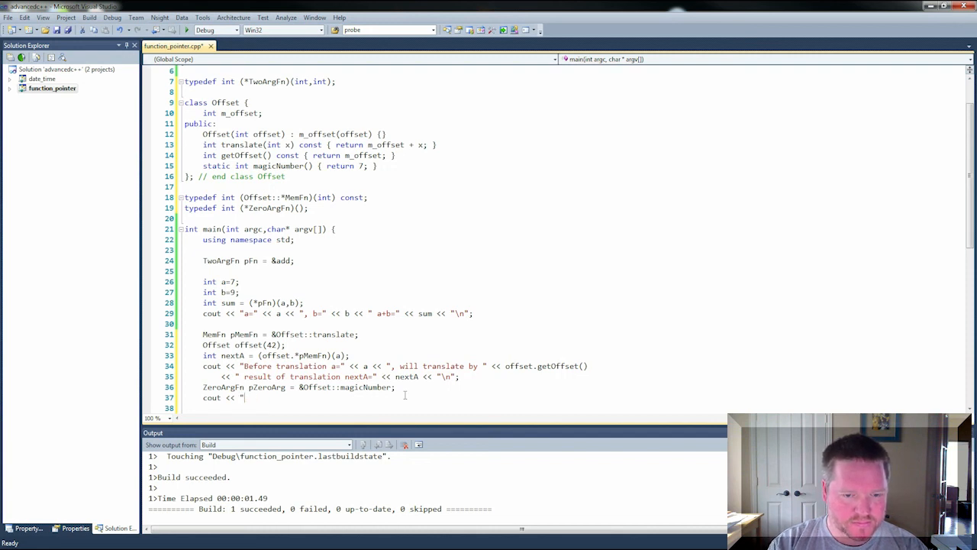
pyautogui.write('Result of calling')
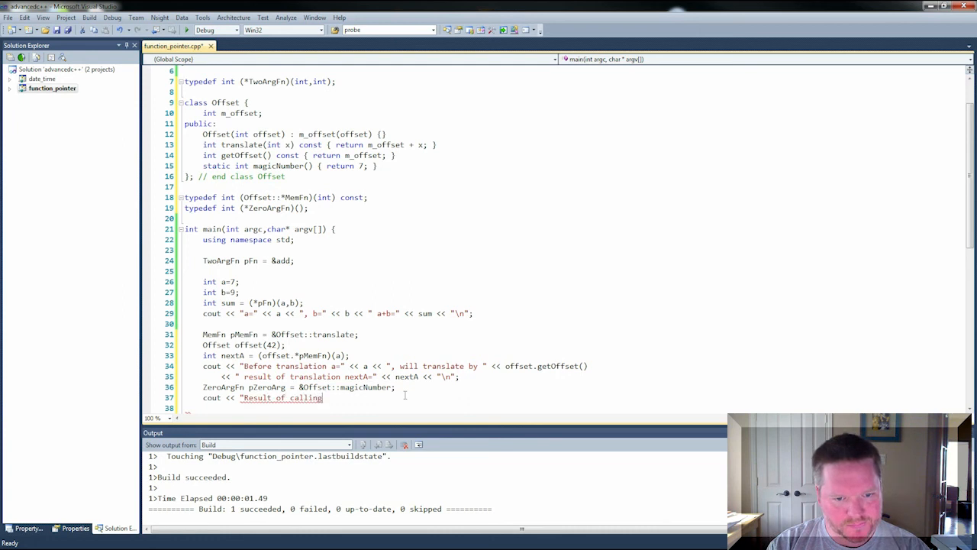
pyautogui.write('p')
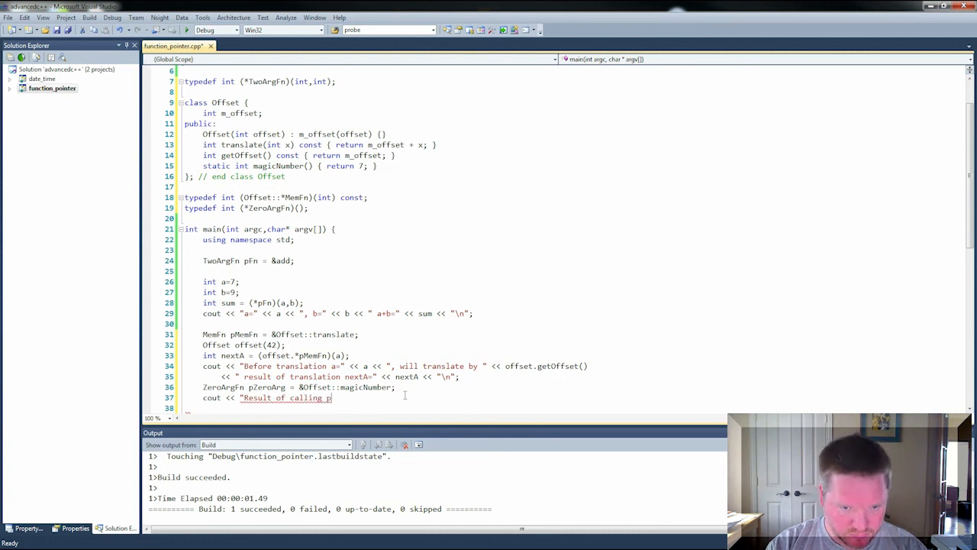
pyautogui.write('ZeroArg')
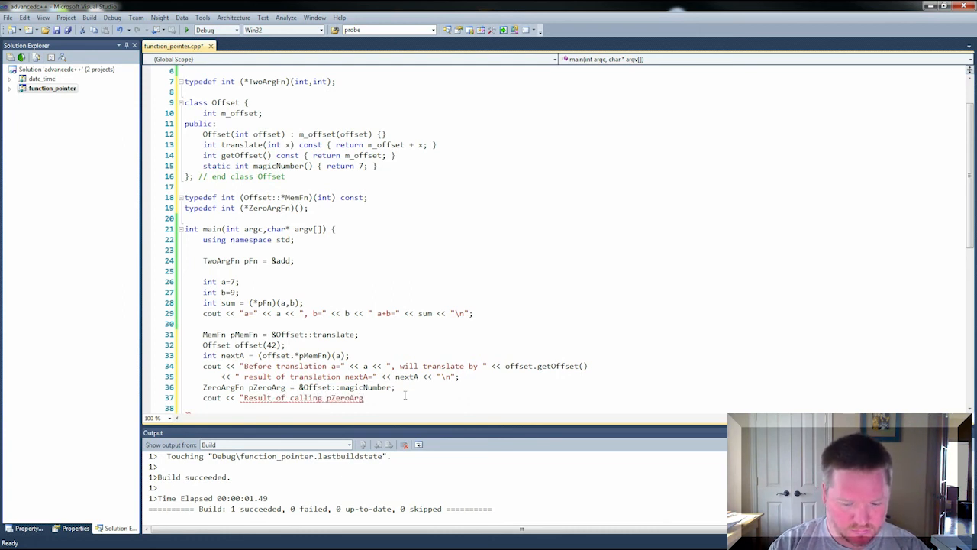
pyautogui.write('="')
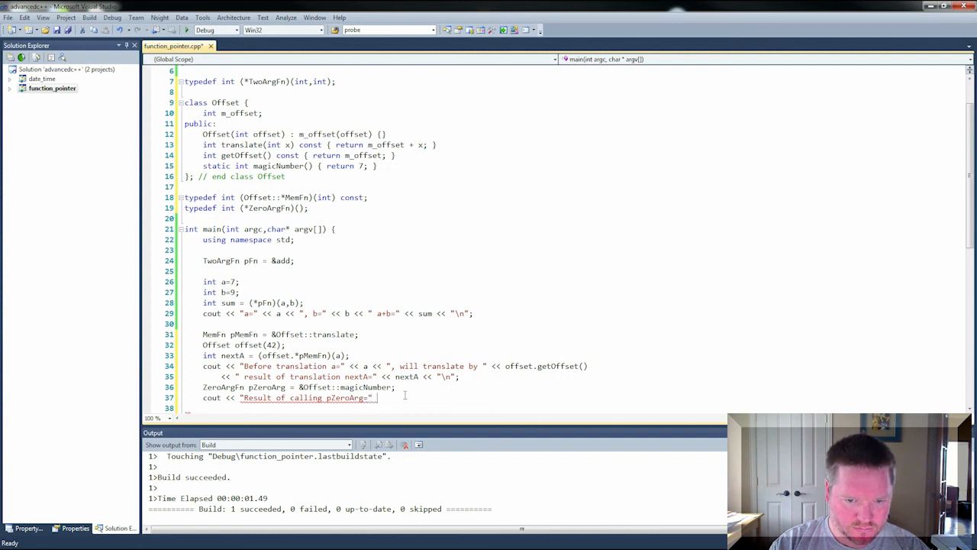
pyautogui.write('<<')
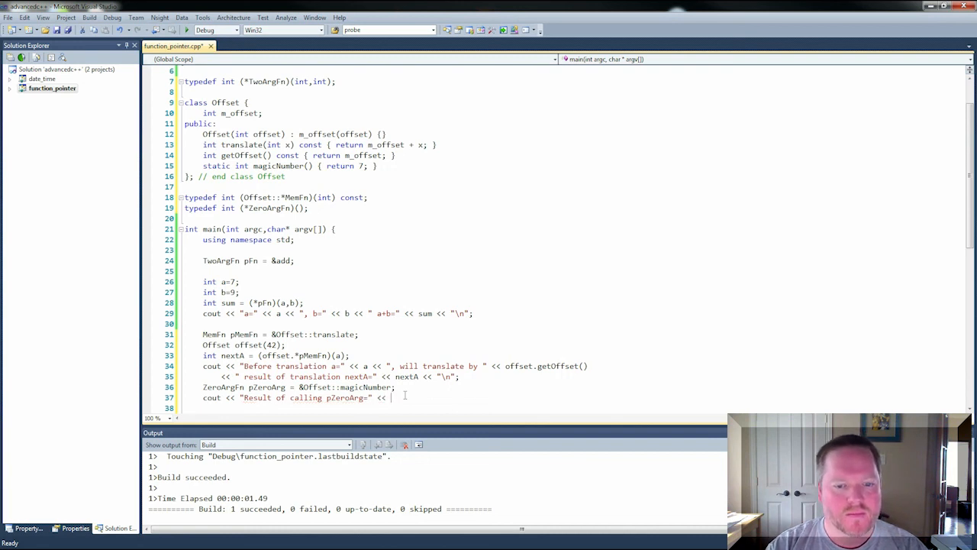
pyautogui.write('(*')
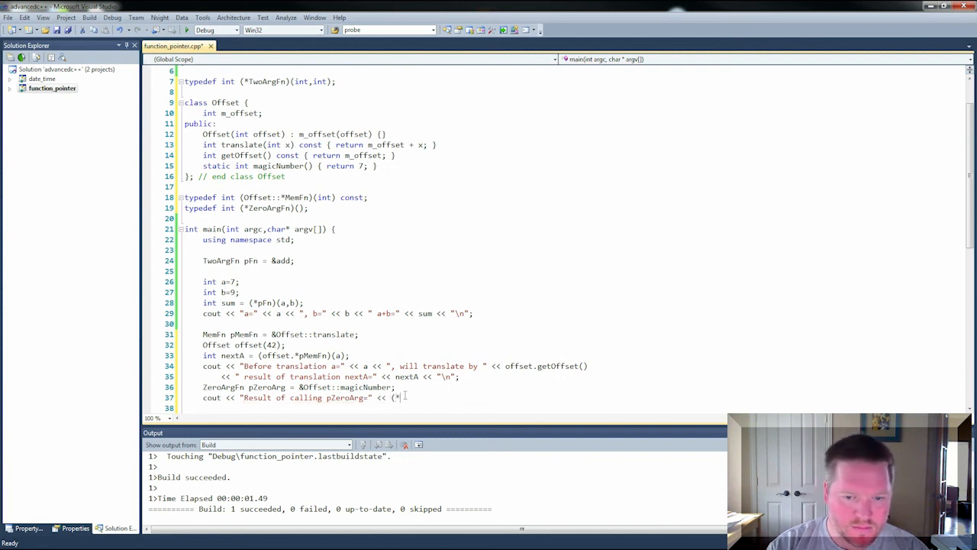
pyautogui.write('pZeroArg')
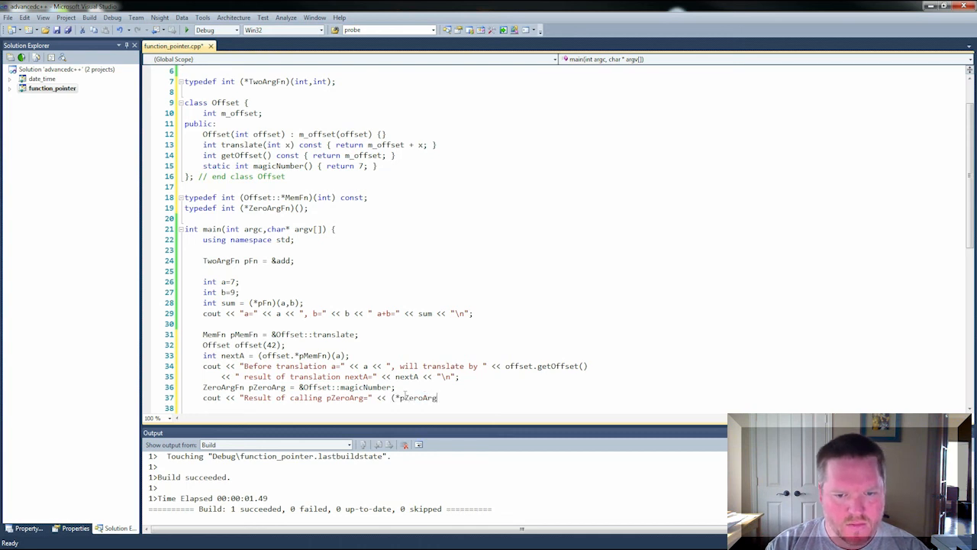
pyautogui.write(')();')
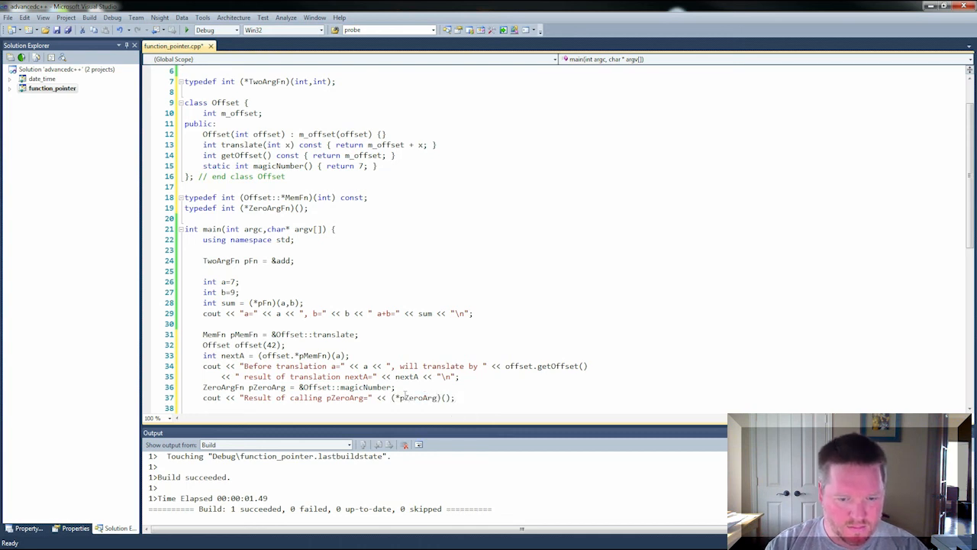
pyautogui.moveTo(544, 348)
pyautogui.write(' << "\\n')
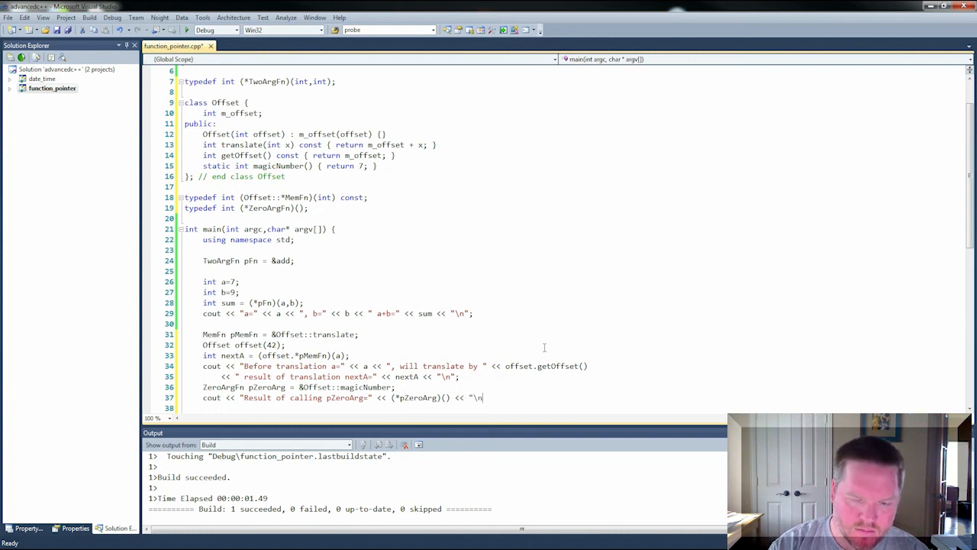
# Comment that static member functions are just like file scope functions
pyautogui.write(';')
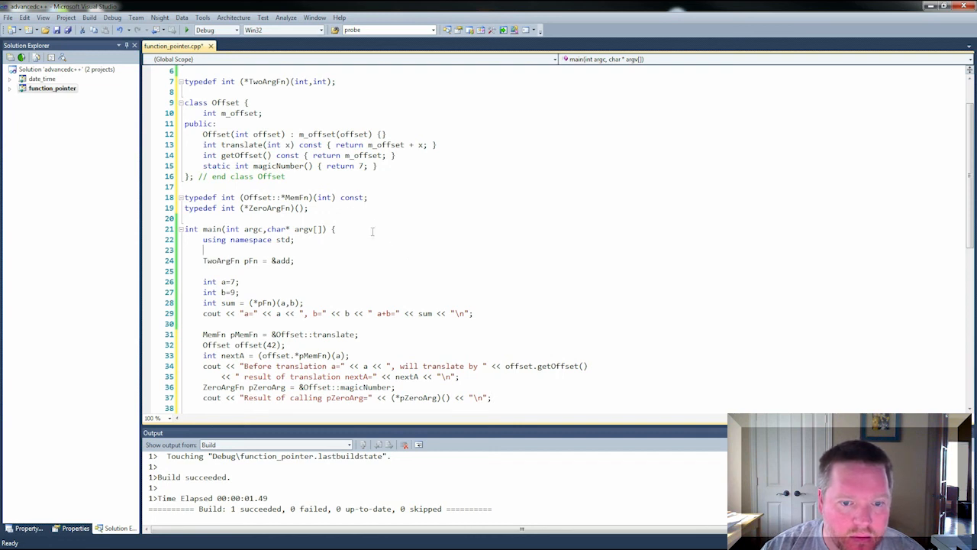
pyautogui.write('//')
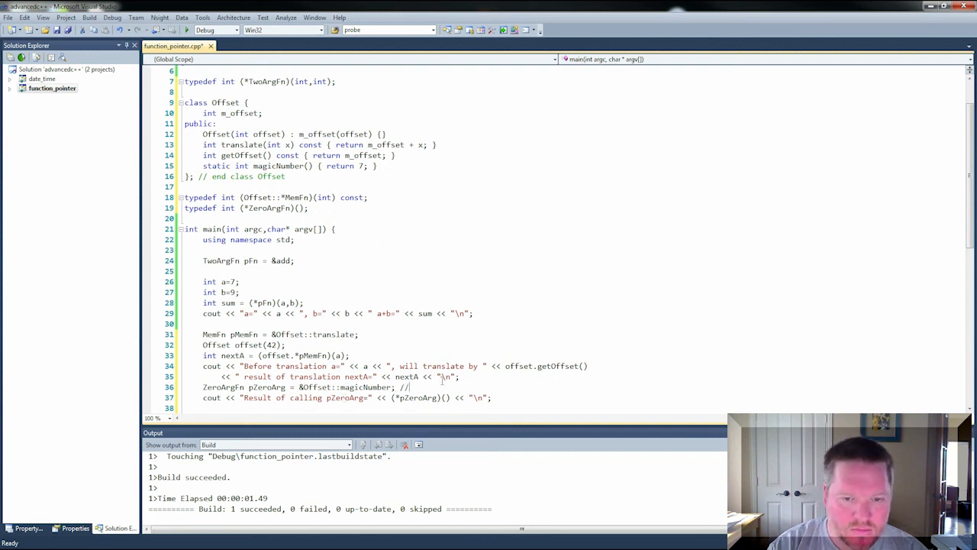
pyautogui.write('static member func')
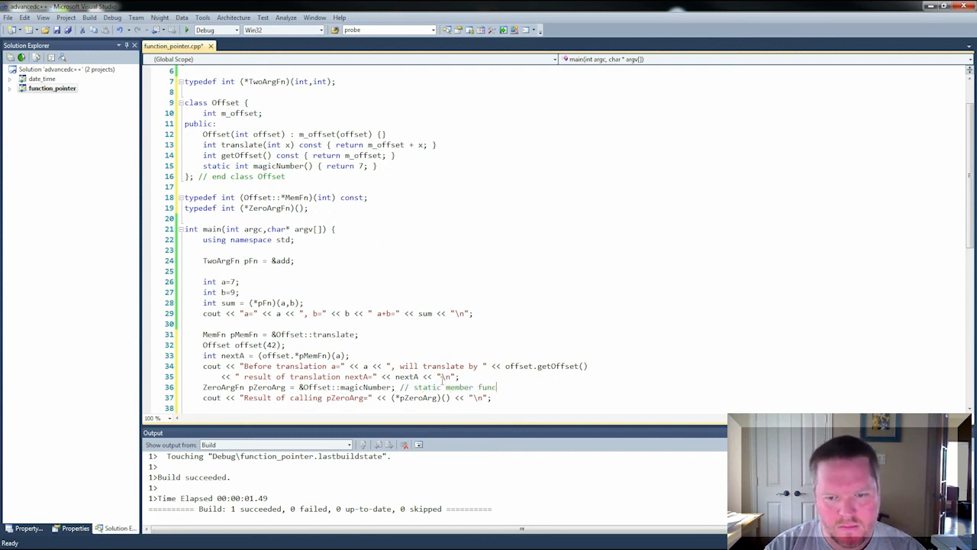
pyautogui.write('functions are just 1')
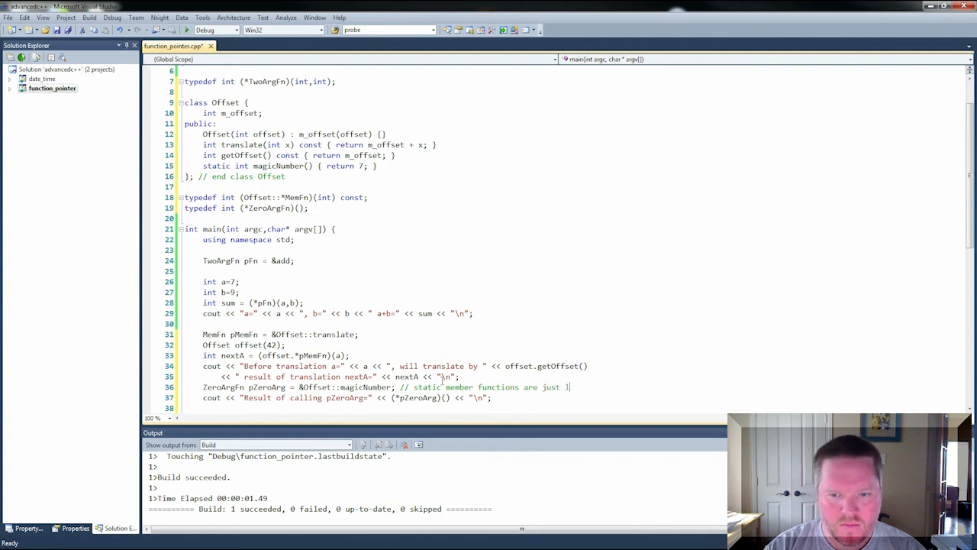
pyautogui.write('like file')
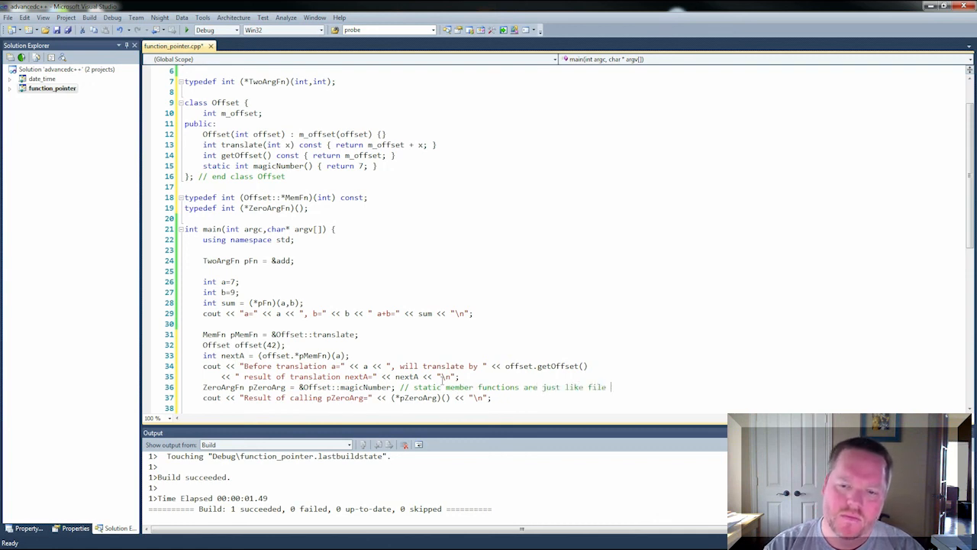
pyautogui.write('scope functions')
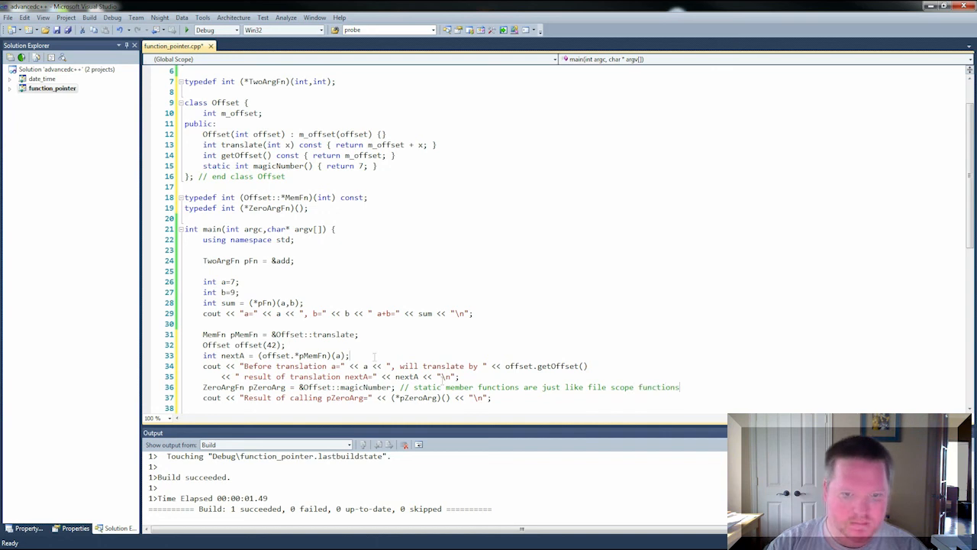
# Comment that member function pointers need the context of an instance variable
pyautogui.write('// member')
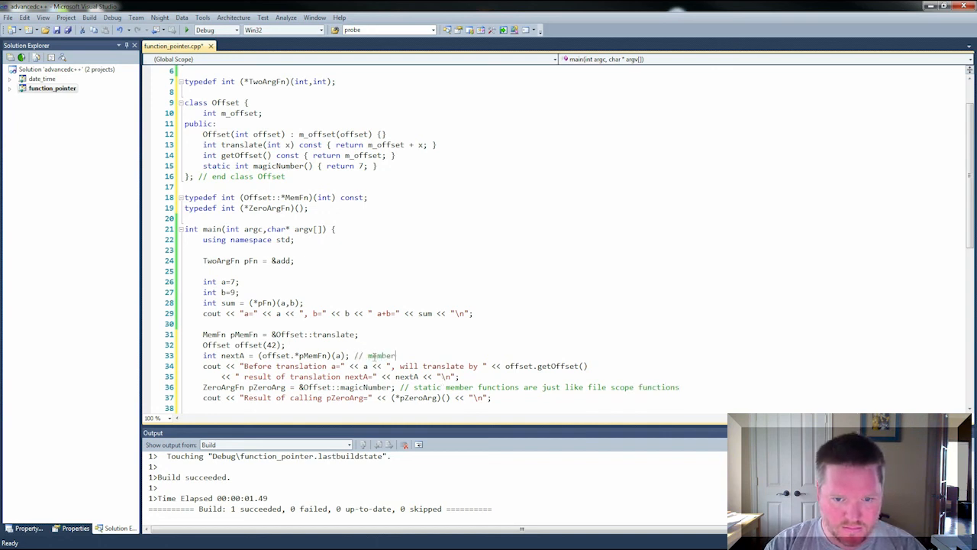
pyautogui.write('function pointers must be called in t')
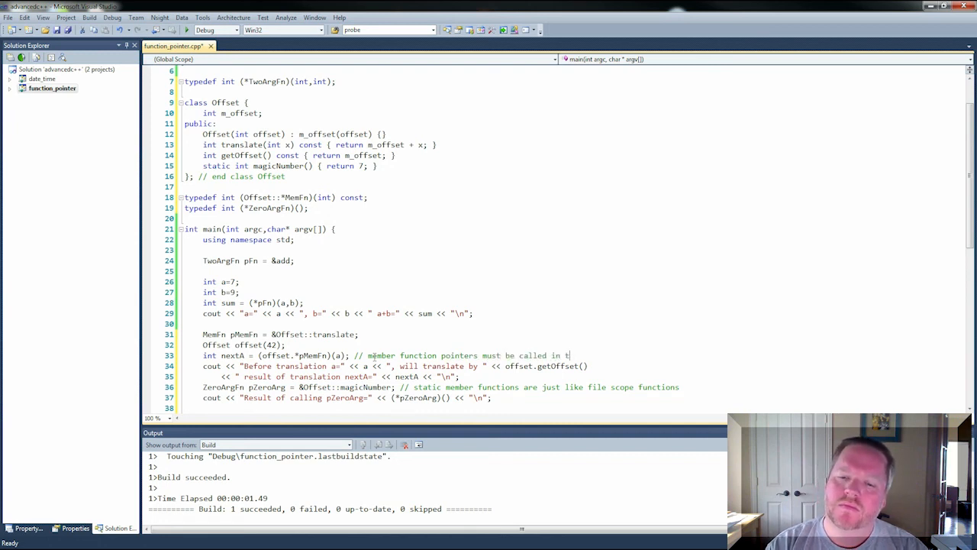
pyautogui.write('he context of an ins')
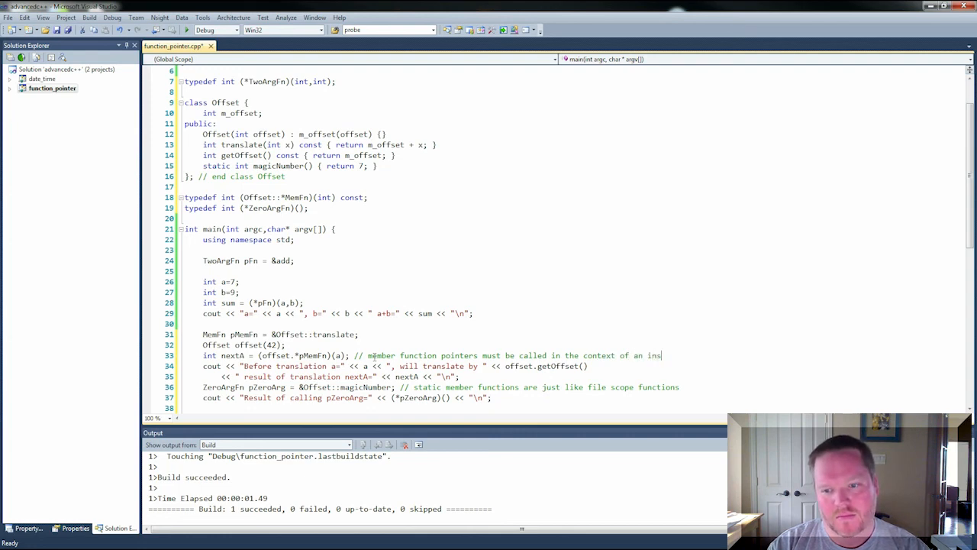
pyautogui.write('tance variable')
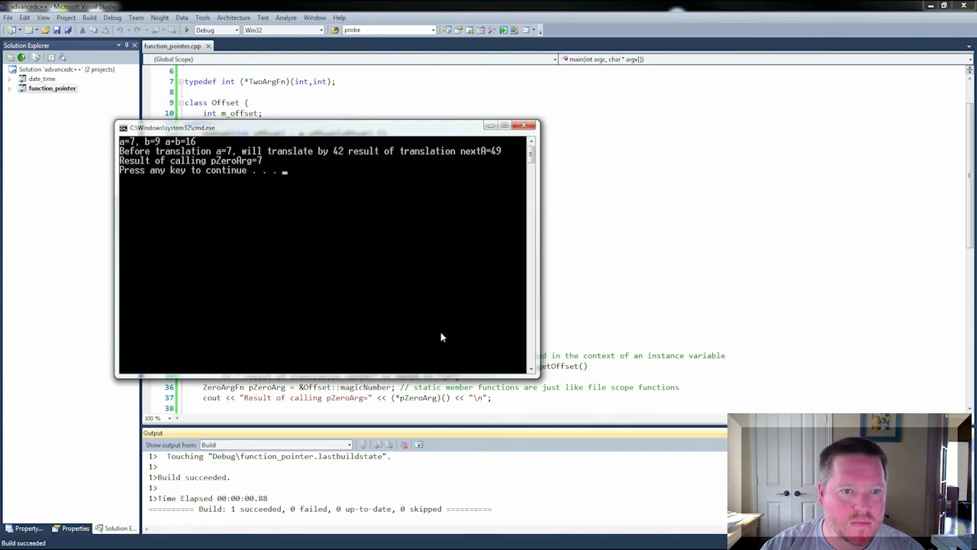
pyautogui.moveTo(175, 189)
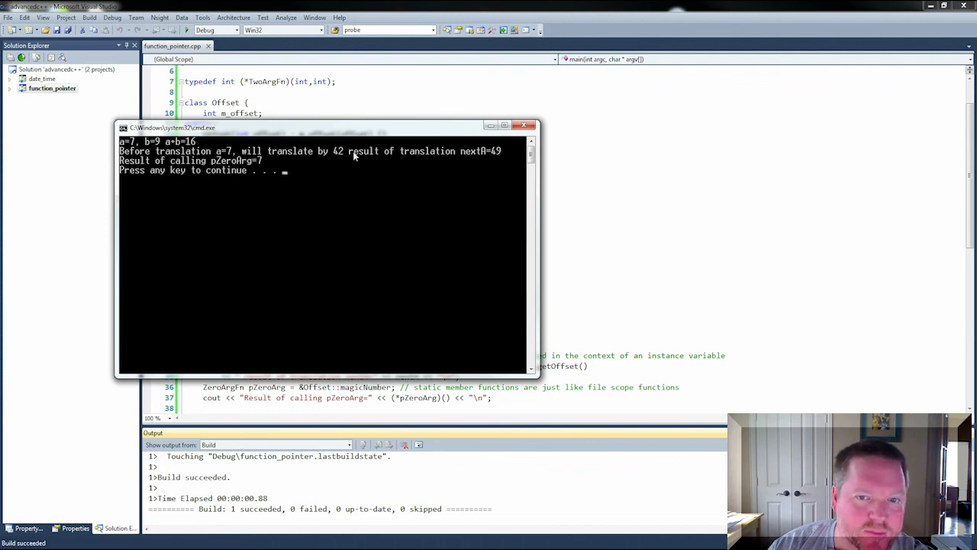
pyautogui.moveTo(379, 195)
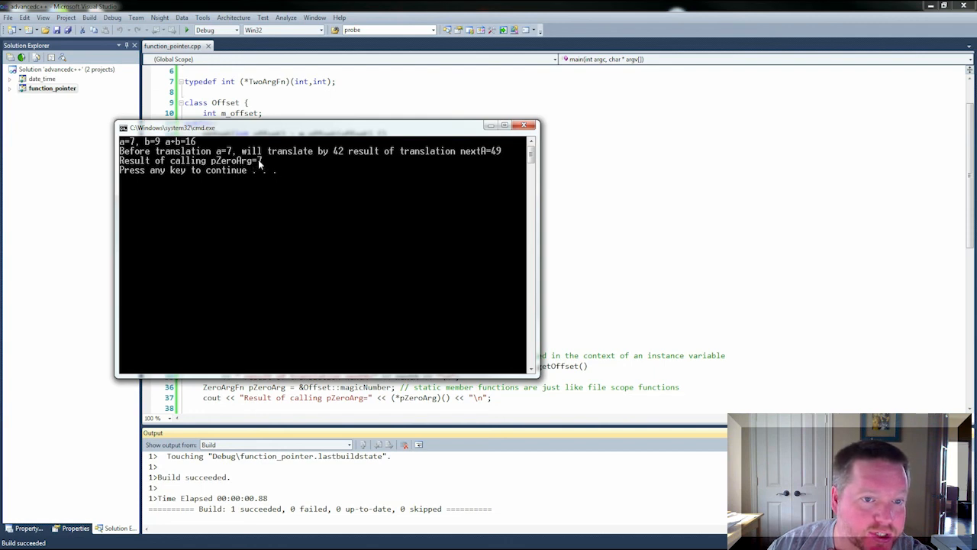
pyautogui.moveTo(262, 203)
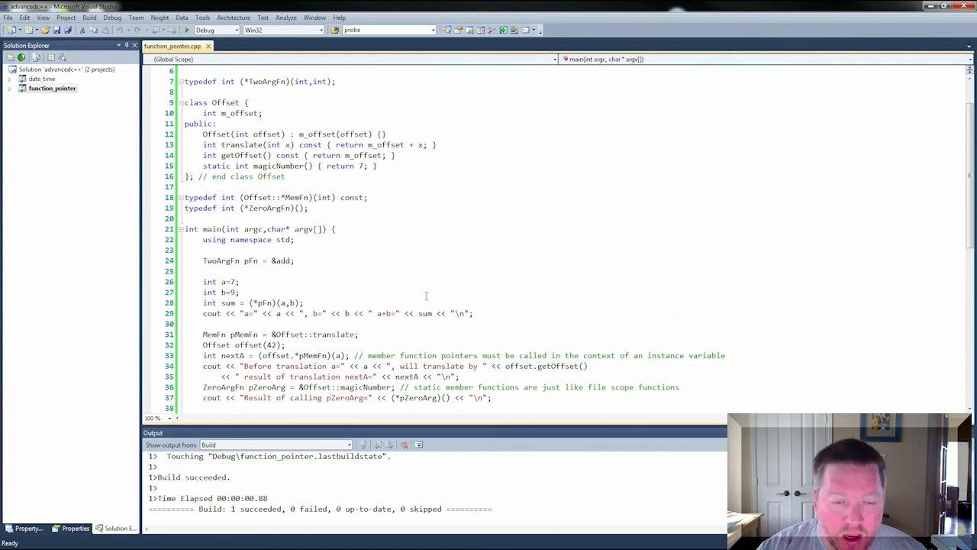
# Scroll the editor up to show function_pointer.cpp from add() through main
pyautogui.scroll(3)
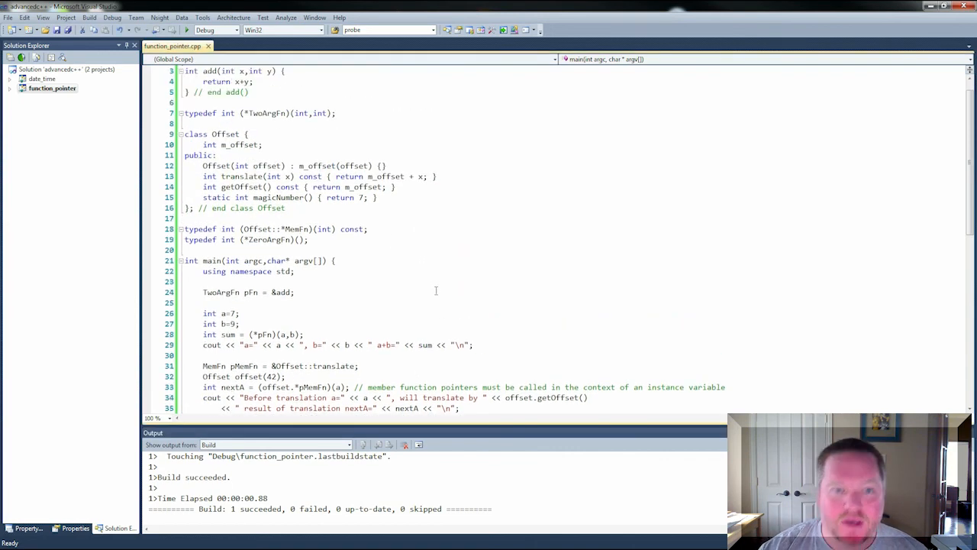